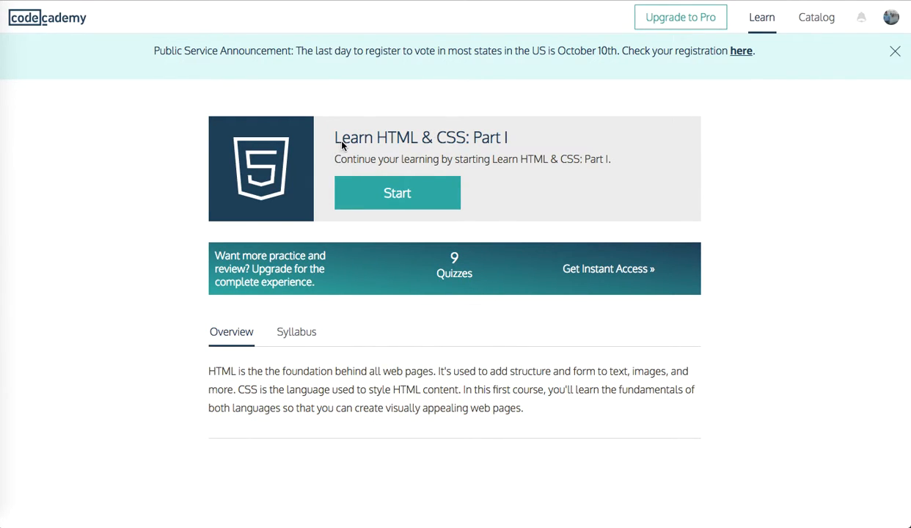
mouse_move(350, 144)
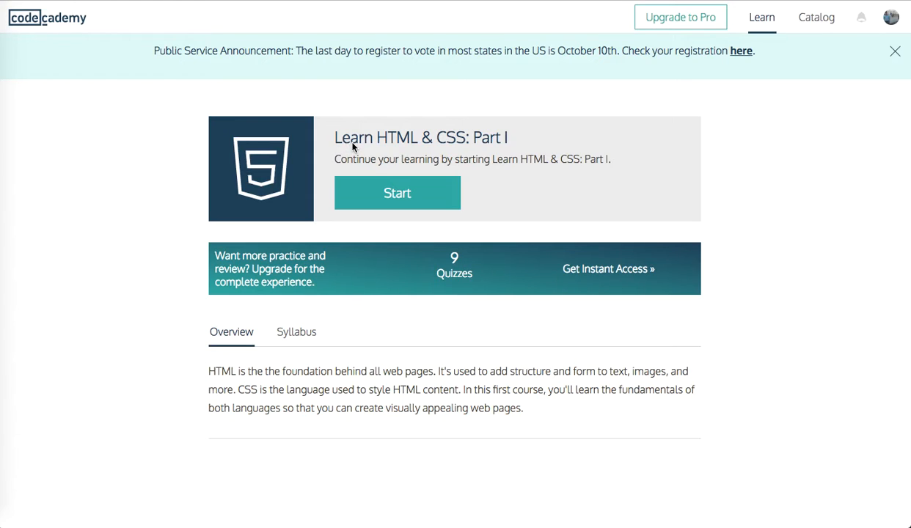
mouse_move(443, 173)
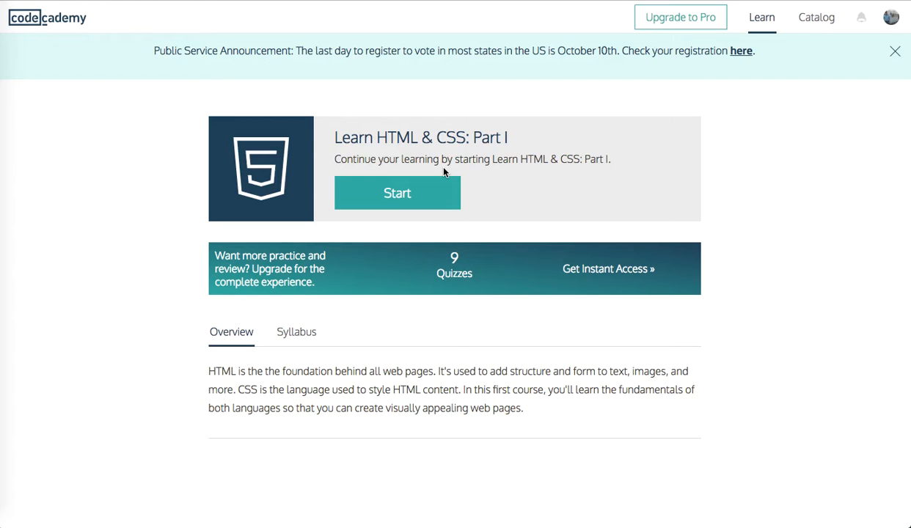
mouse_move(398, 193)
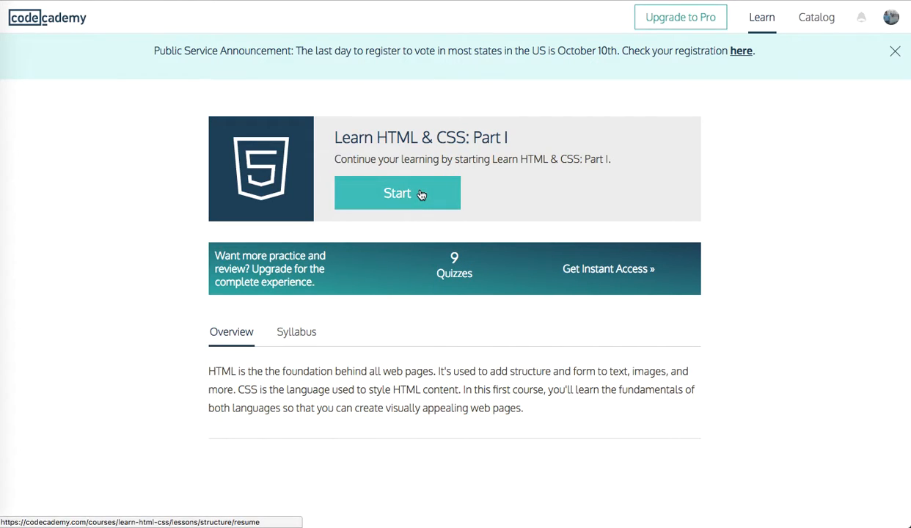
Step: Start the Learn HTML & CSS: Part I course from its overview page
left_click(397, 193)
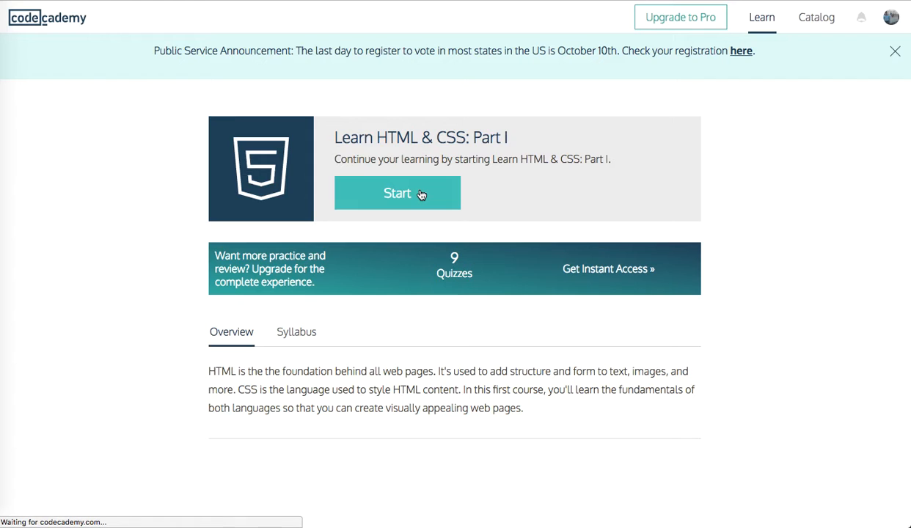
Step: Load the 'What is HTML?' lesson and read down to its Instructions section
left_click(398, 193)
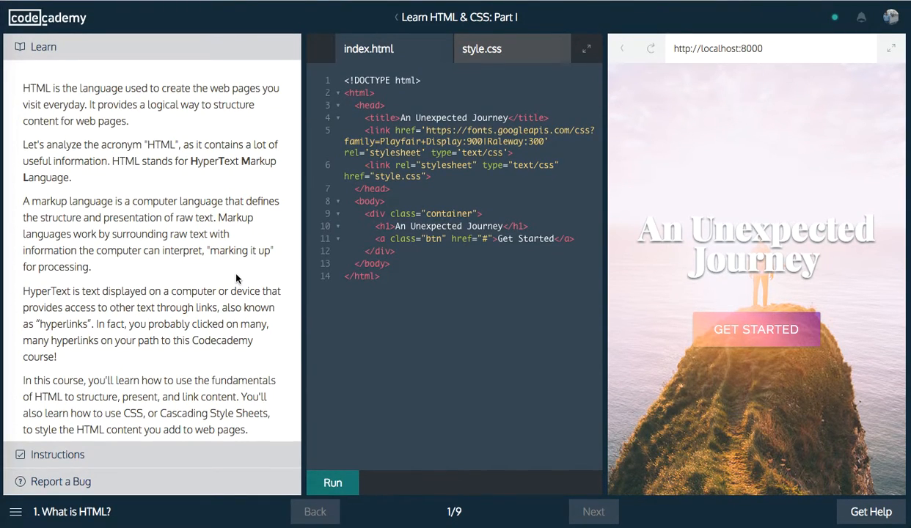
mouse_move(231, 181)
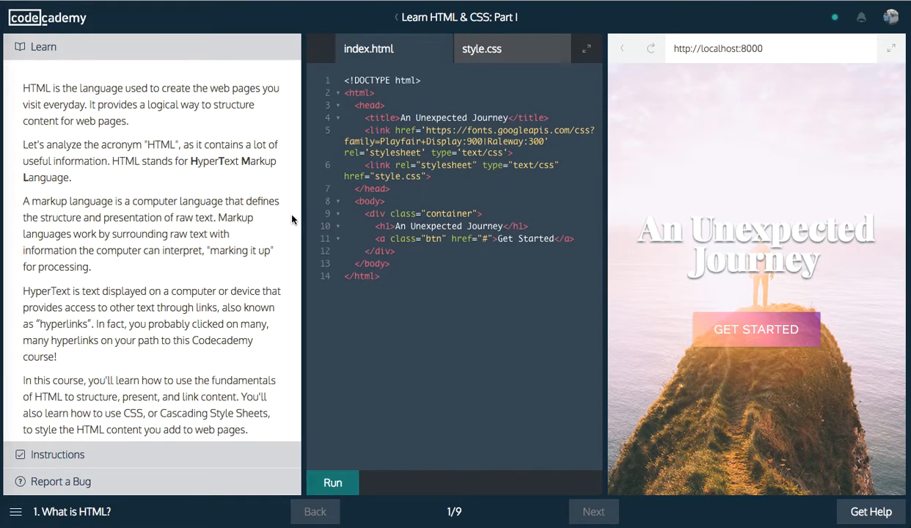
mouse_move(239, 239)
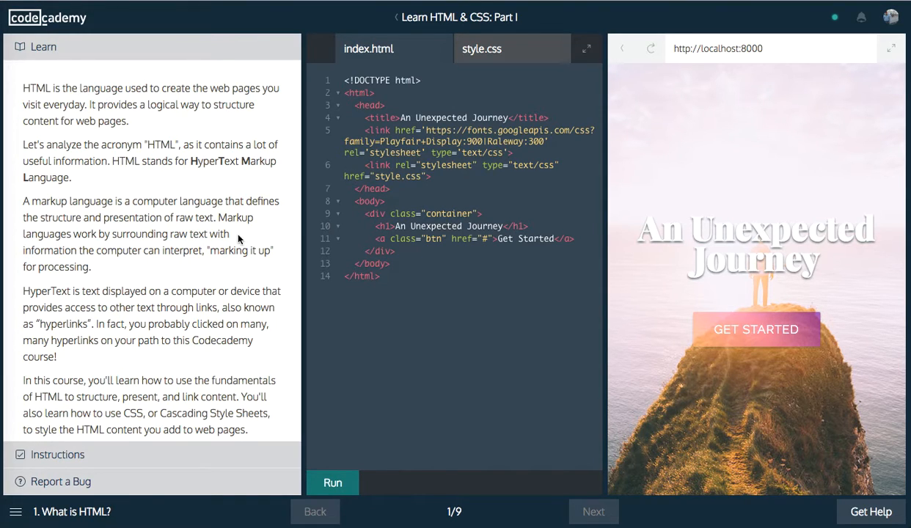
scroll("down", 3)
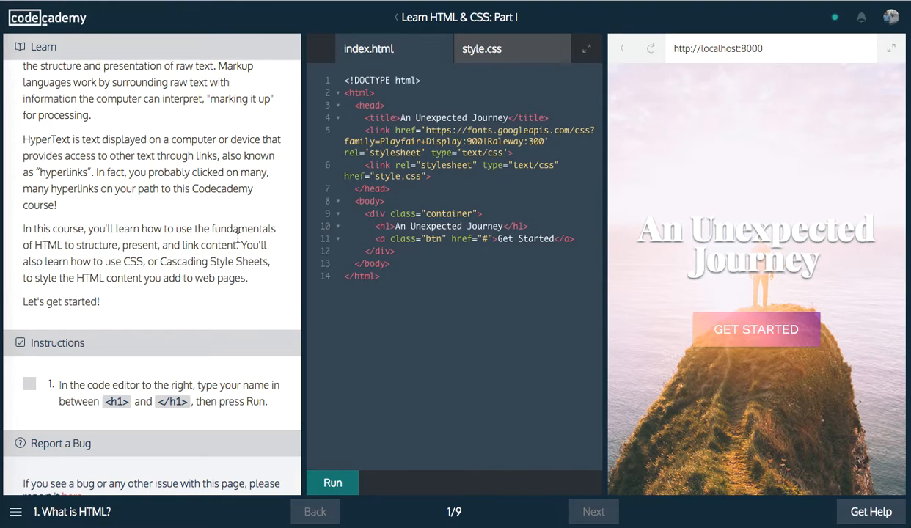
scroll("down", 3)
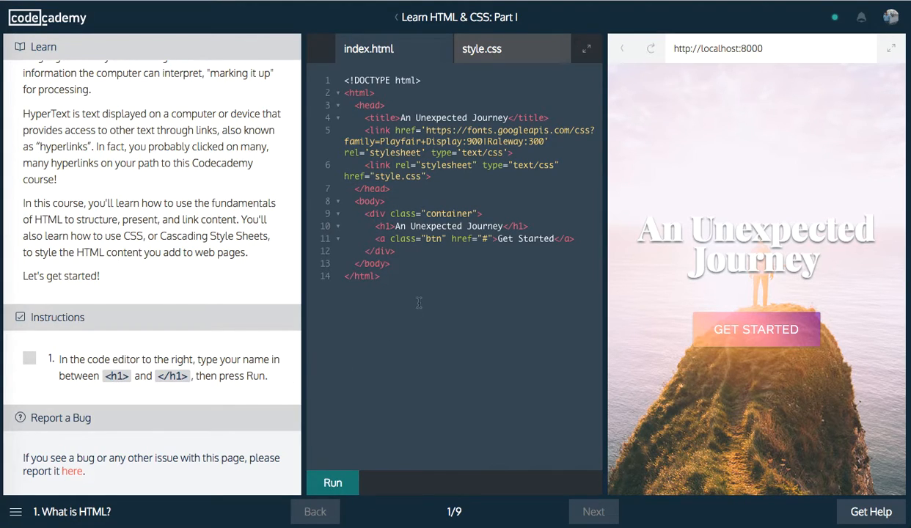
mouse_move(490, 286)
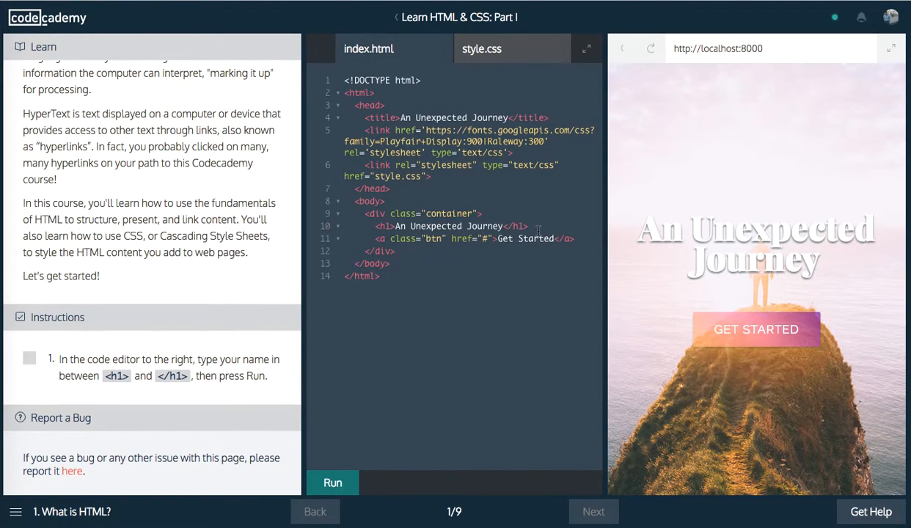
Step: Add a second h1 heading containing 'Theo', run it, and advance to the !DOCTYPE lesson
left_click(528, 226)
type("h1")
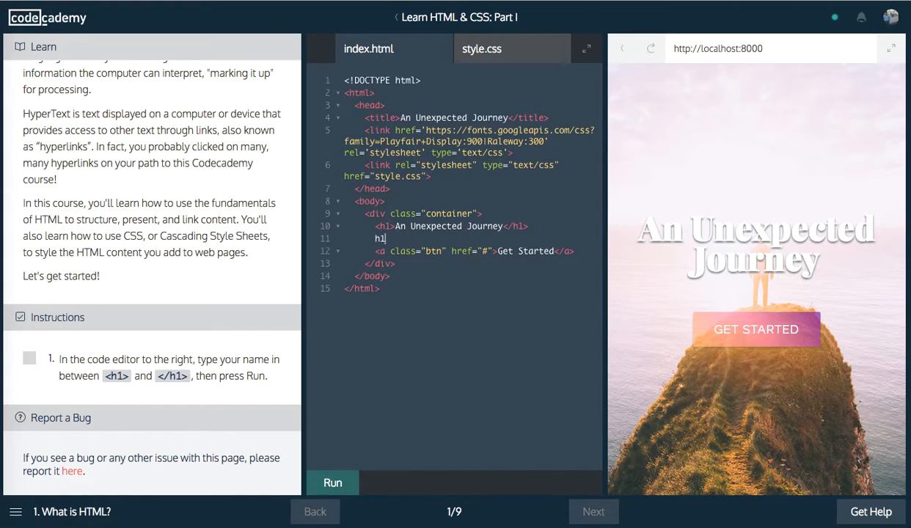
type(">T")
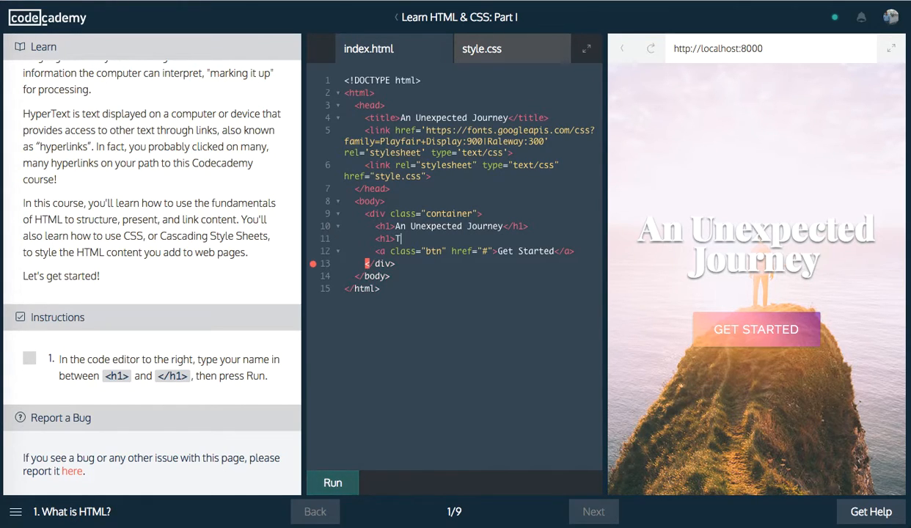
type("Theo</h1>")
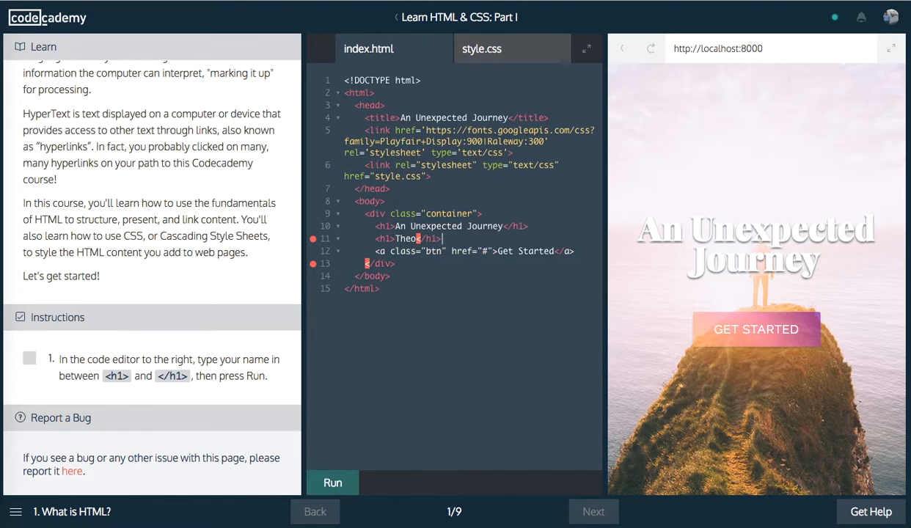
left_click(332, 483)
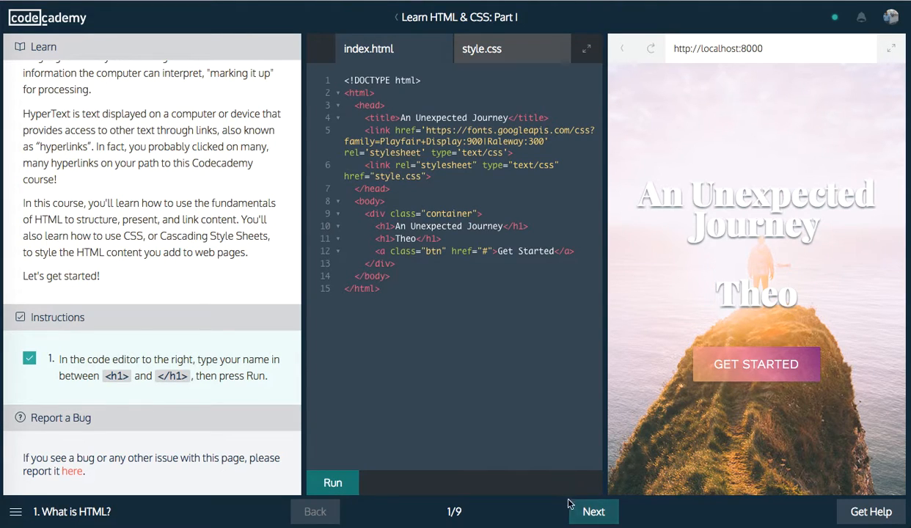
left_click(593, 511)
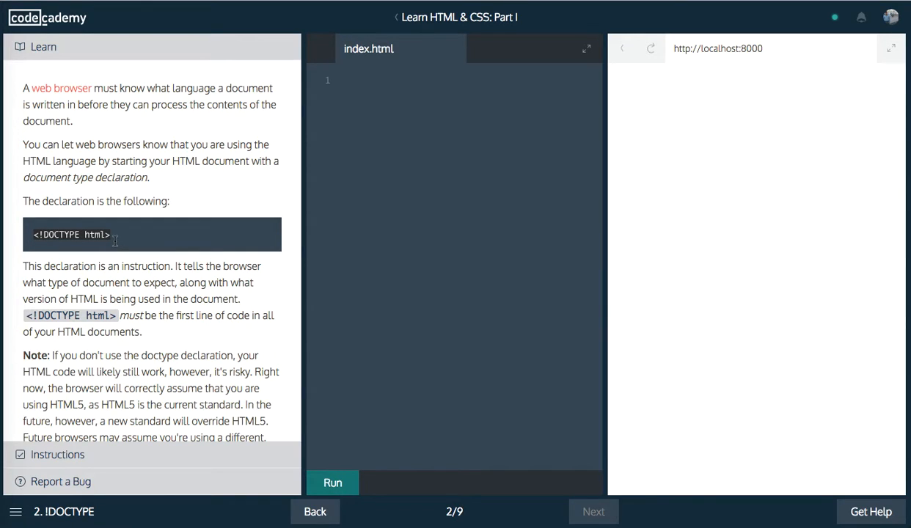
Step: Declare <!DOCTYPE html> on line 1 of index.html, run it, and advance to Preparing for HTML
scroll("down", 3)
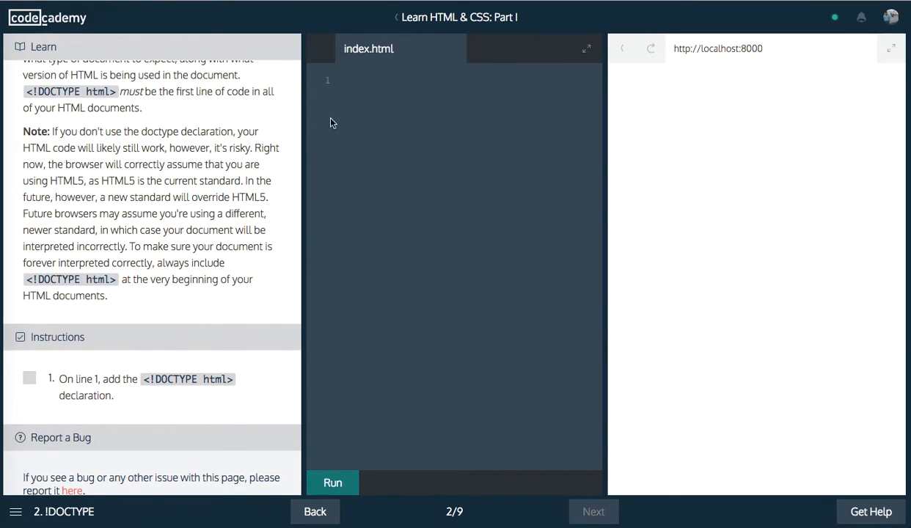
type("<")
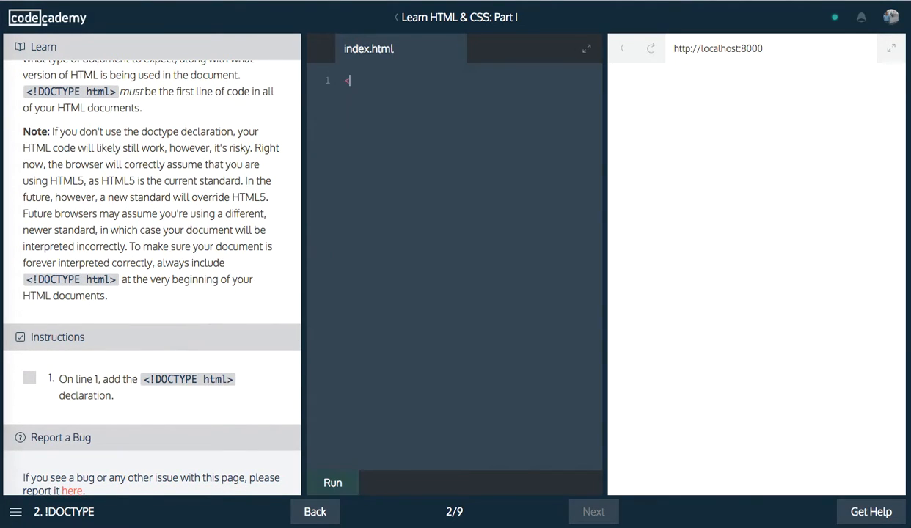
type("!DOCTYPE html>")
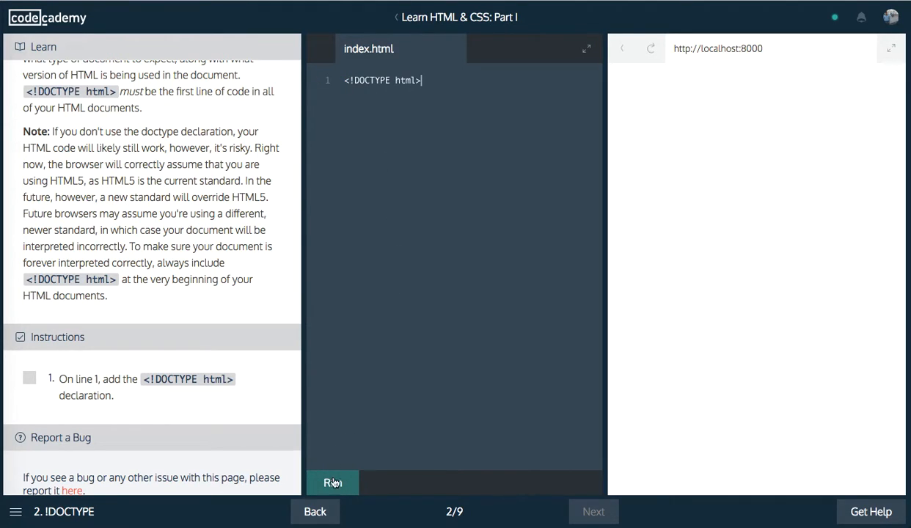
left_click(332, 483)
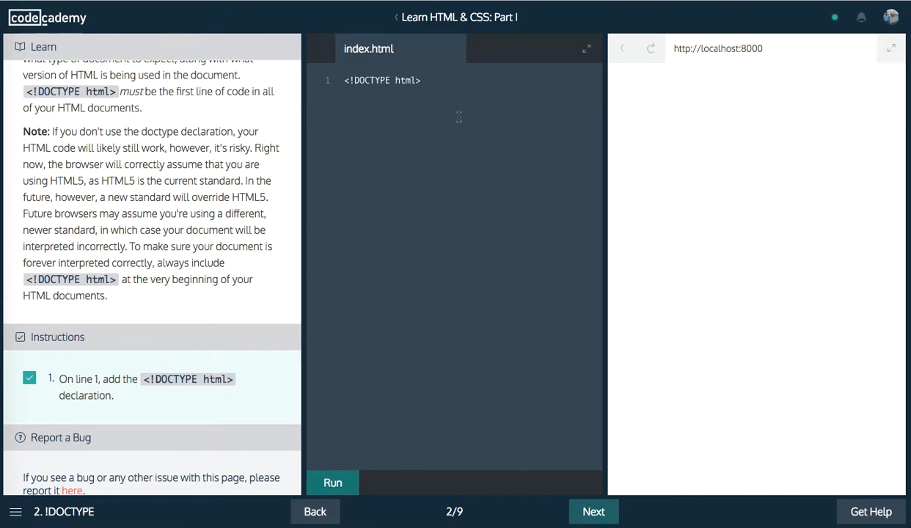
left_click(593, 512)
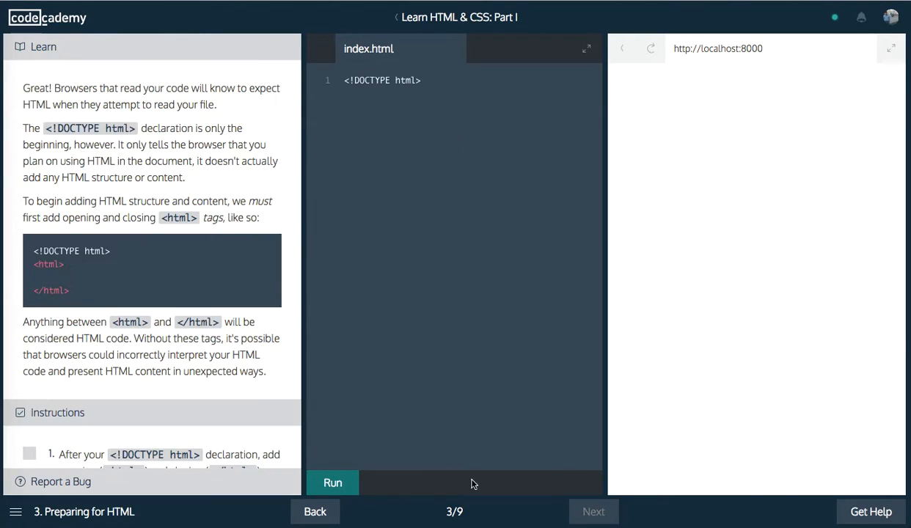
Step: Add <html></html> tags below the DOCTYPE declaration and run the first attempt
scroll("down", 3)
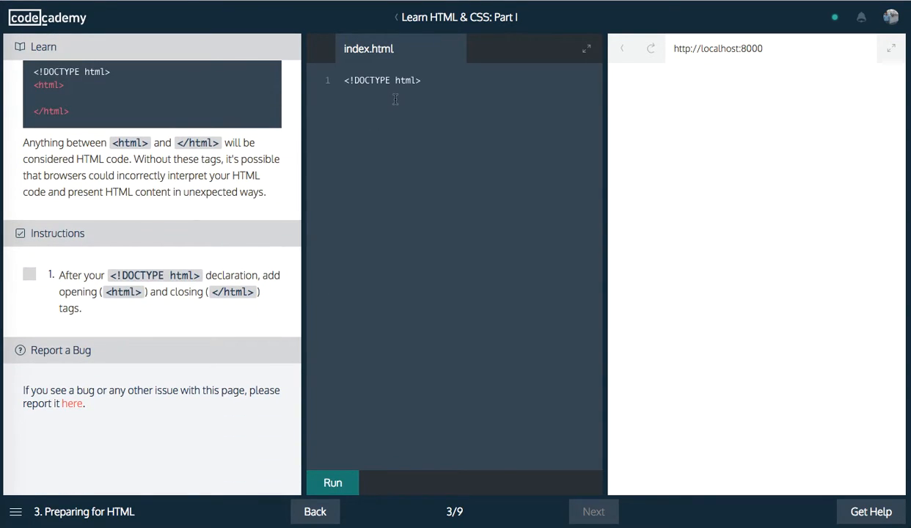
type("h")
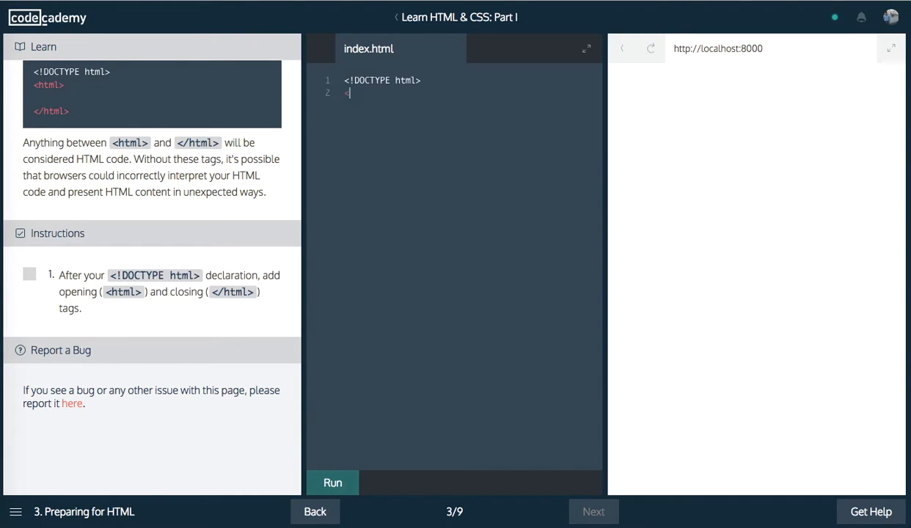
type("<html></html>")
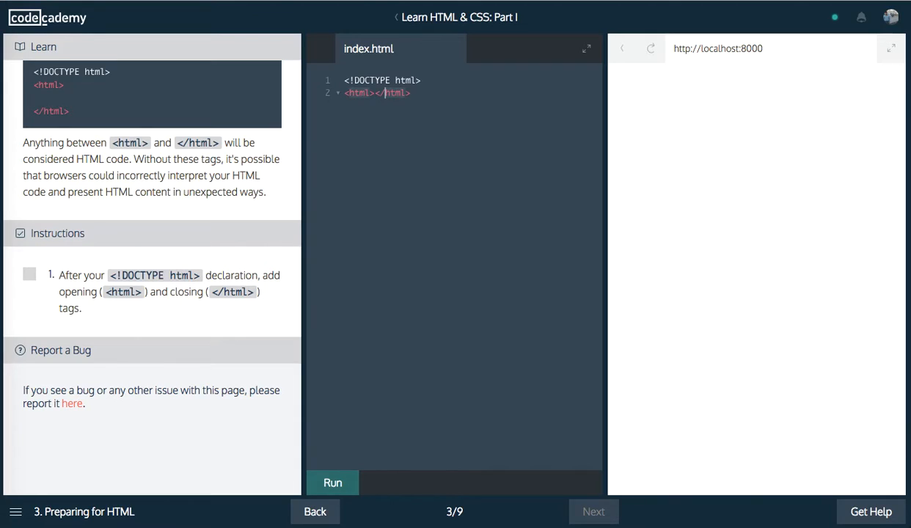
key("Enter")
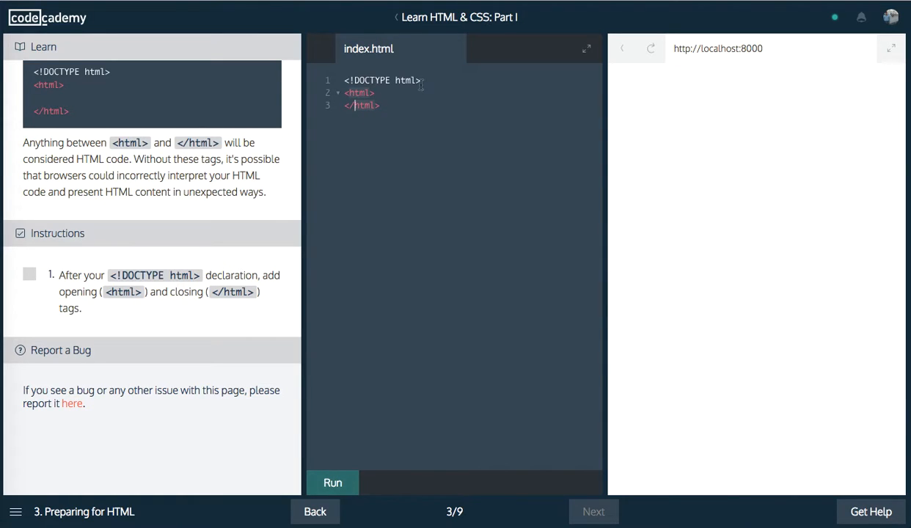
left_click(333, 483)
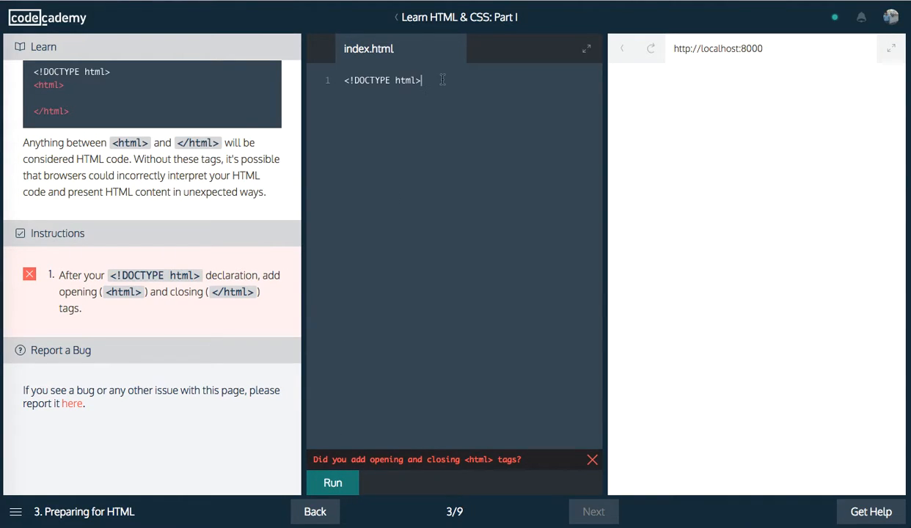
Step: Retype the <html> and </html> tags so the run passes, then advance to HTML Anatomy
type("<html>")
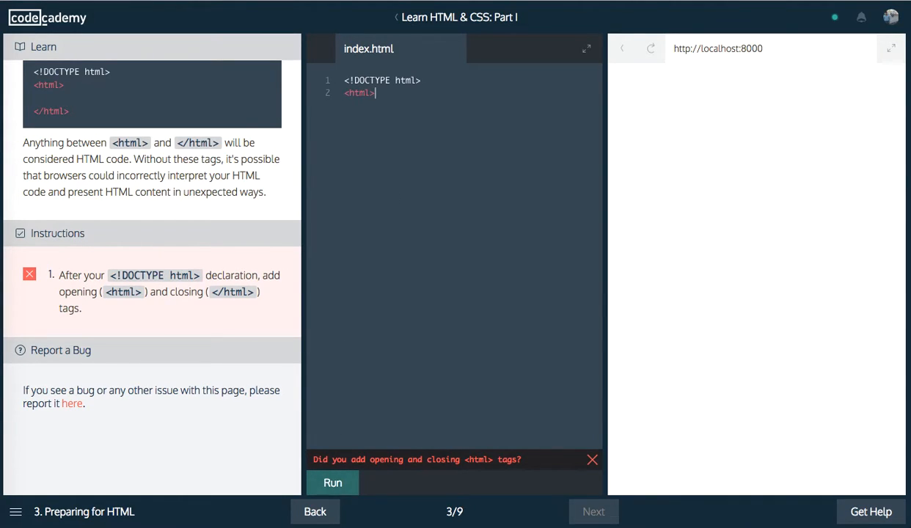
type("</html>")
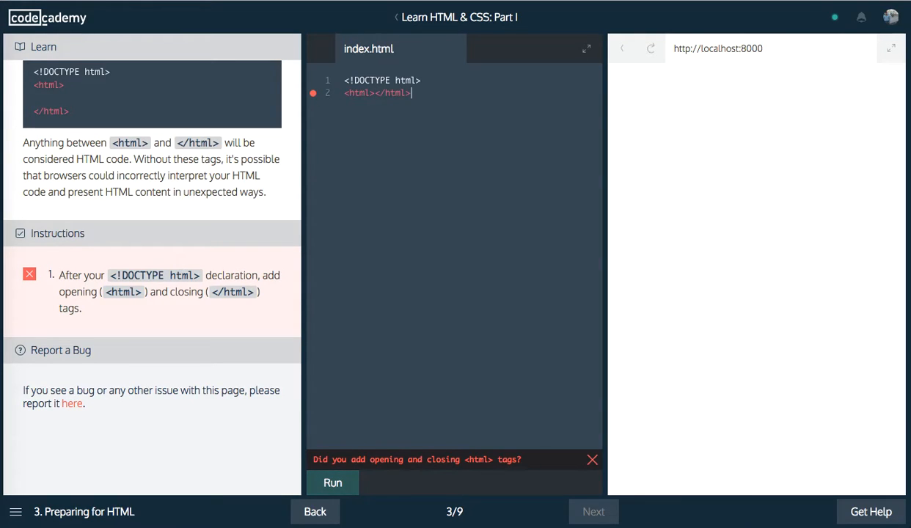
left_click(333, 483)
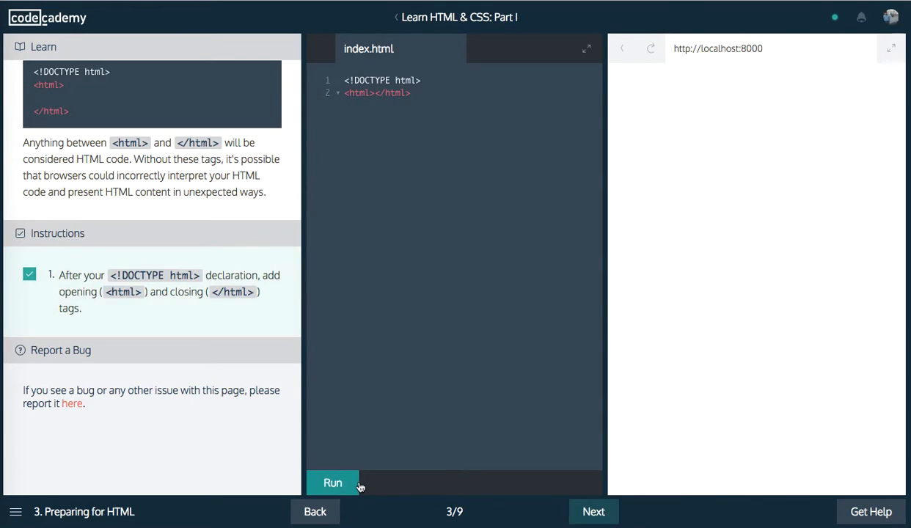
left_click(593, 511)
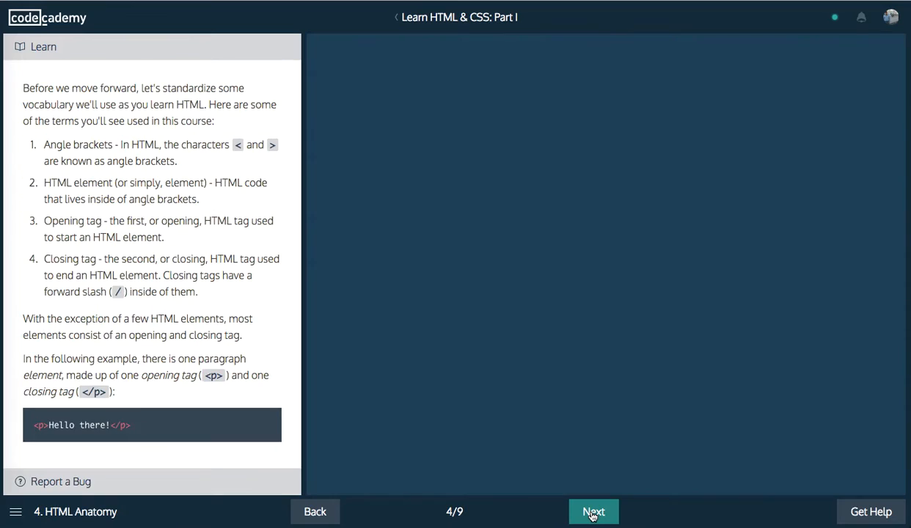
Step: Read the HTML Anatomy element diagram and move on to lesson 5, The Head
left_click(594, 511)
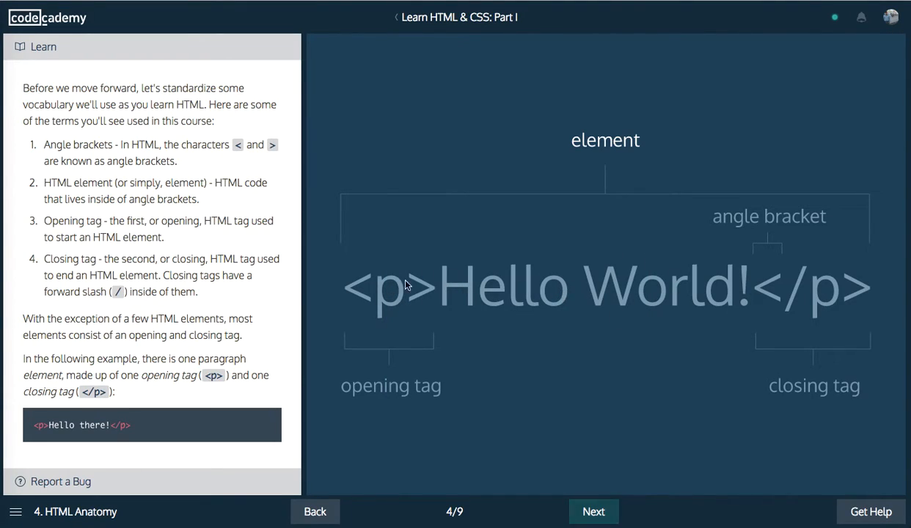
mouse_move(528, 311)
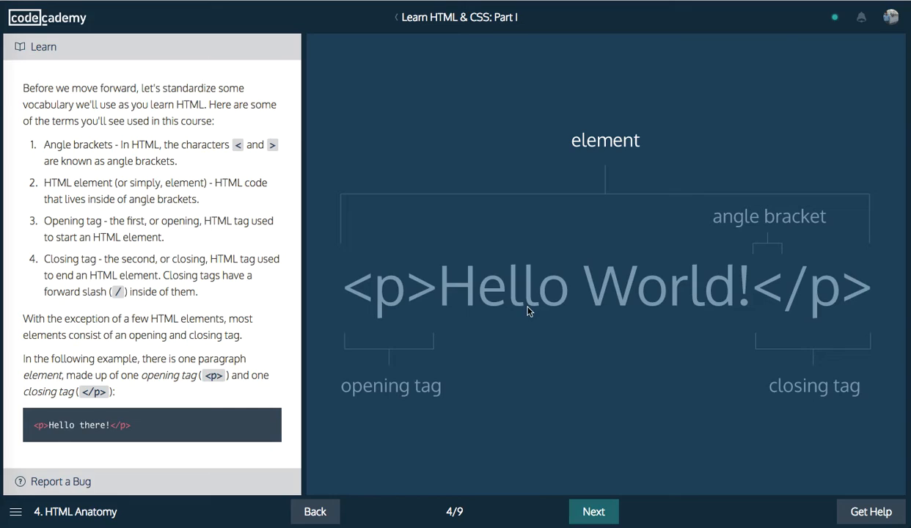
mouse_move(567, 402)
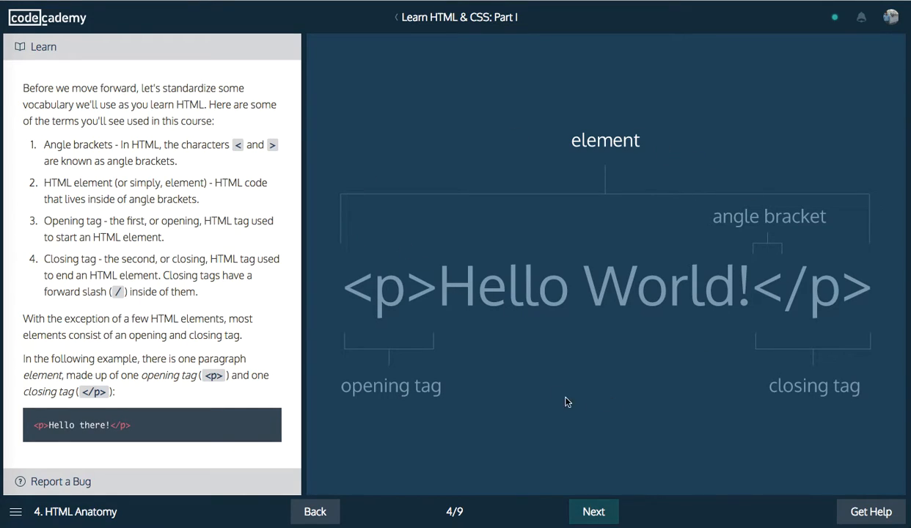
mouse_move(470, 281)
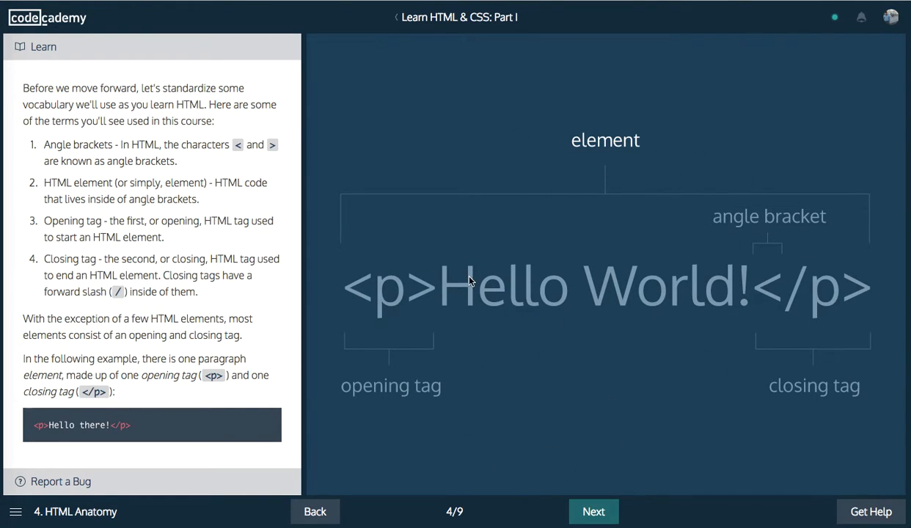
mouse_move(633, 270)
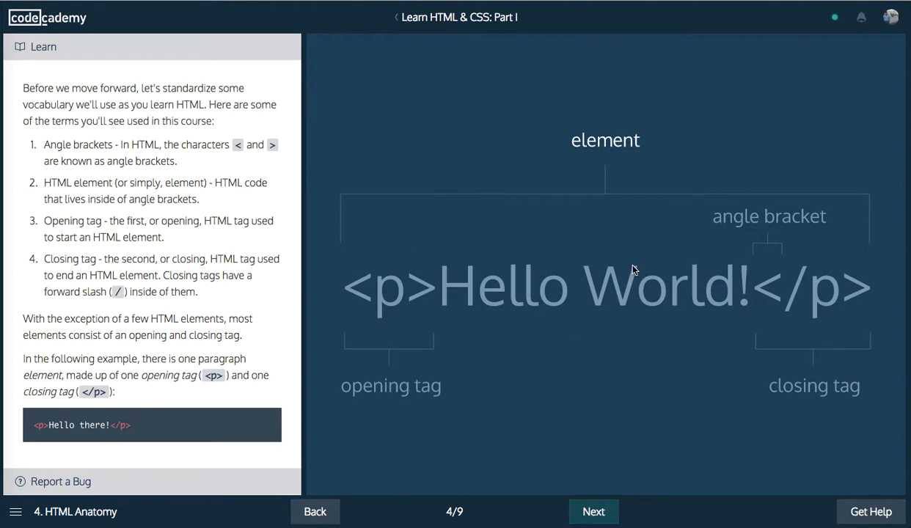
mouse_move(393, 276)
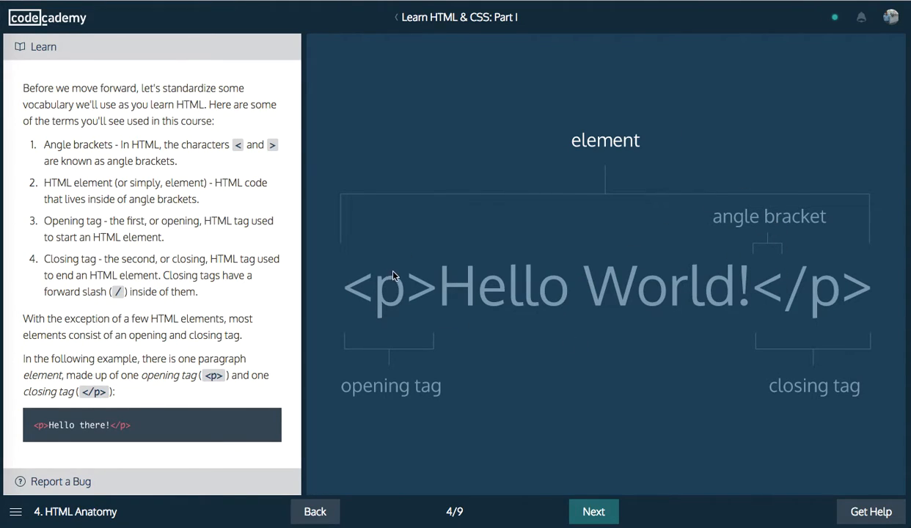
mouse_move(799, 266)
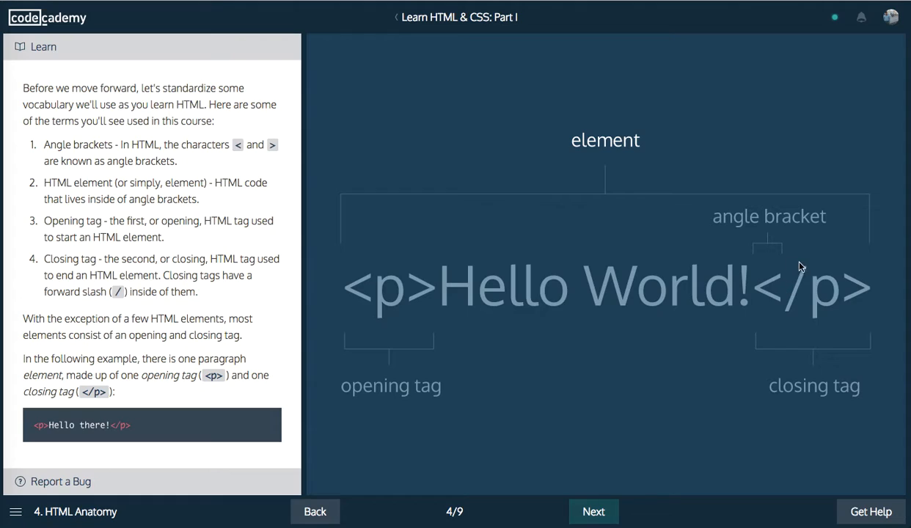
mouse_move(811, 308)
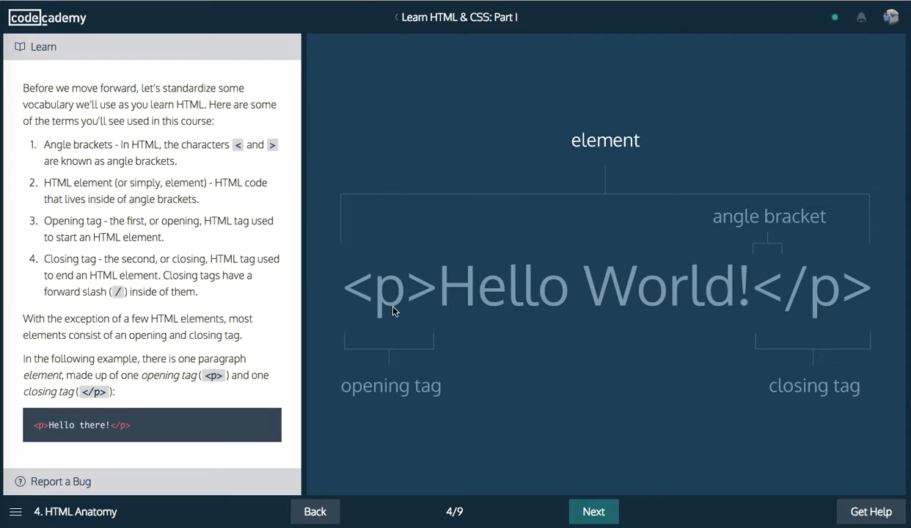
mouse_move(601, 426)
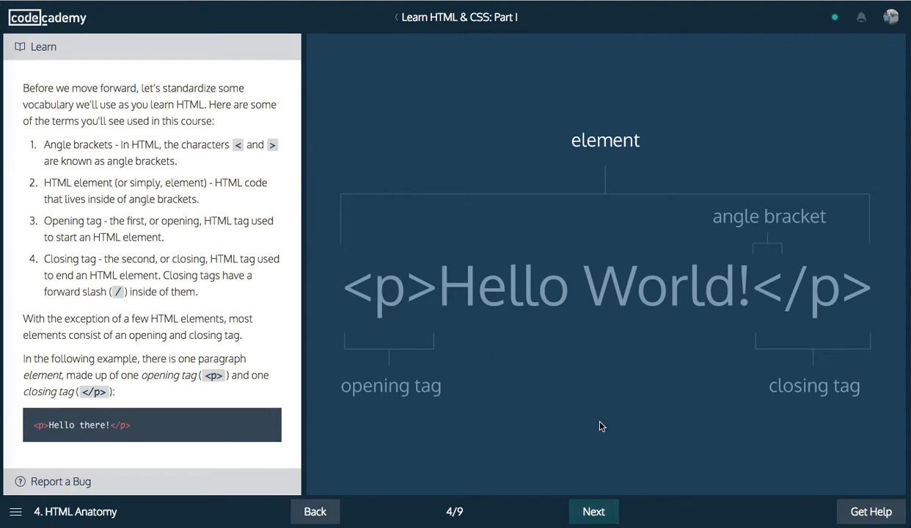
left_click(594, 511)
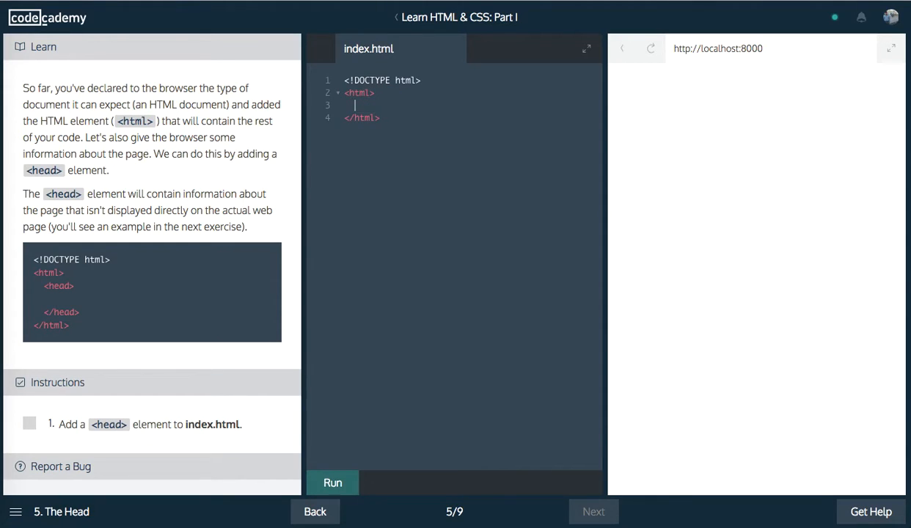
Step: Add an empty <head></head> element inside the html tags and continue to Page Titles
type("<head>")
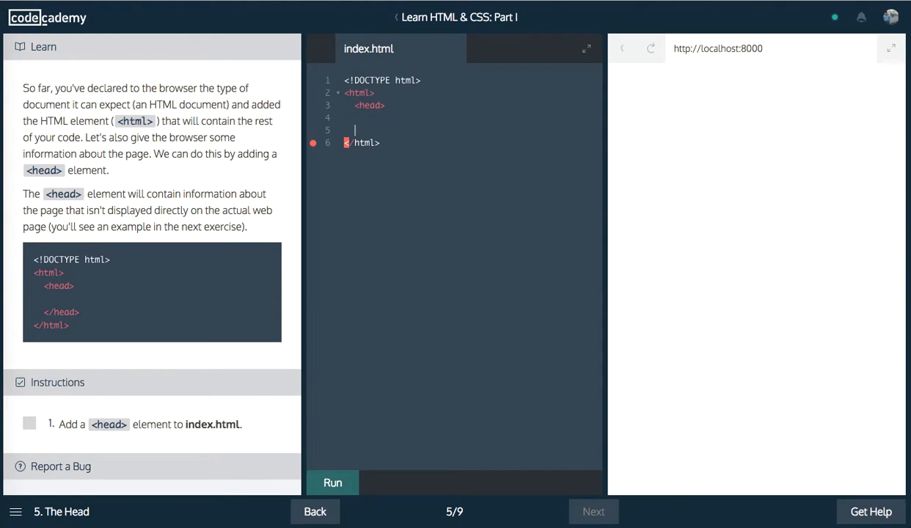
type("</head>")
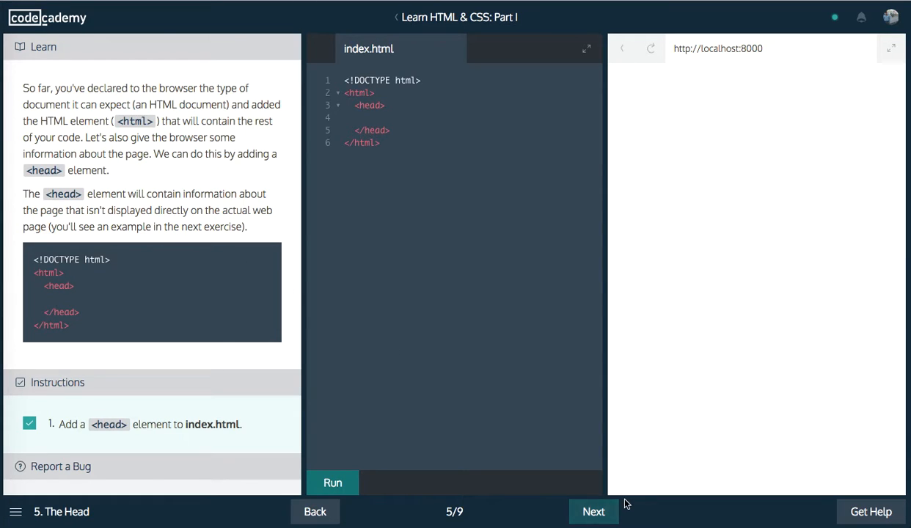
left_click(594, 511)
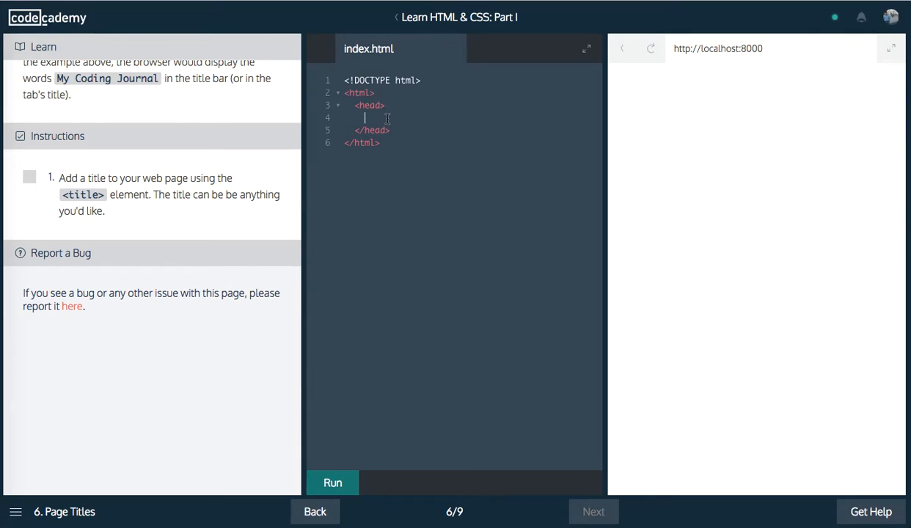
Step: Add a <title>Hello world</title> element inside the head and run it to pass
type("<title>Hello world </")
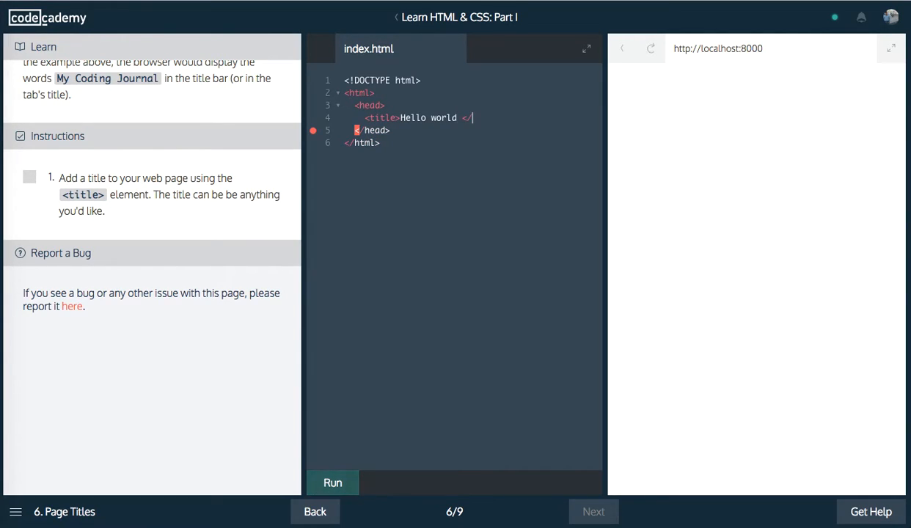
type("h1>")
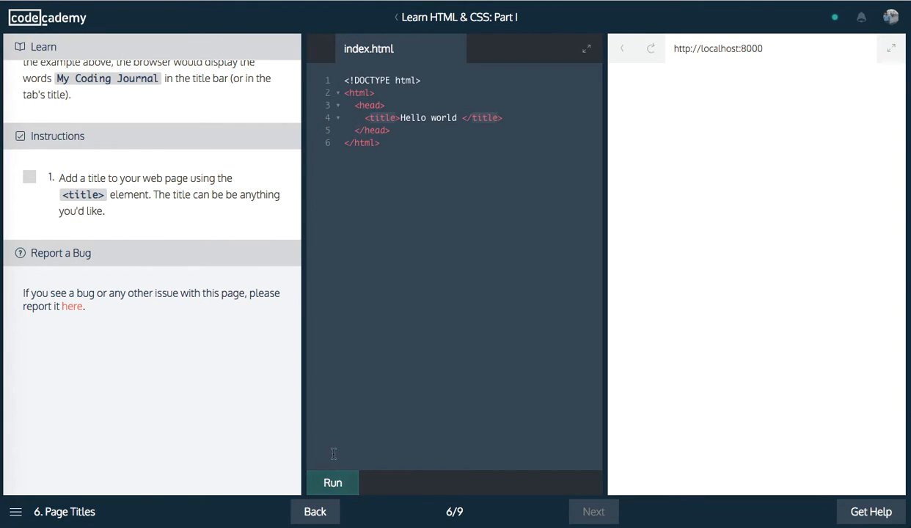
left_click(332, 482)
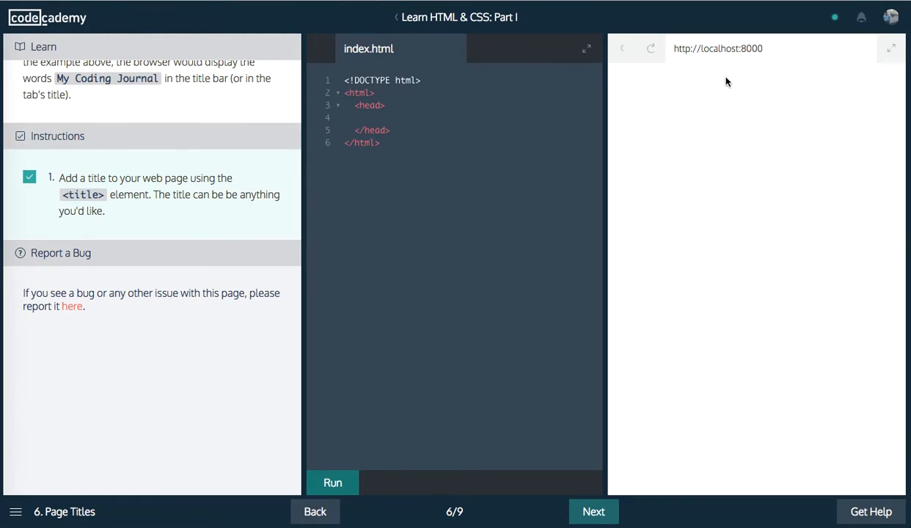
left_click(891, 48)
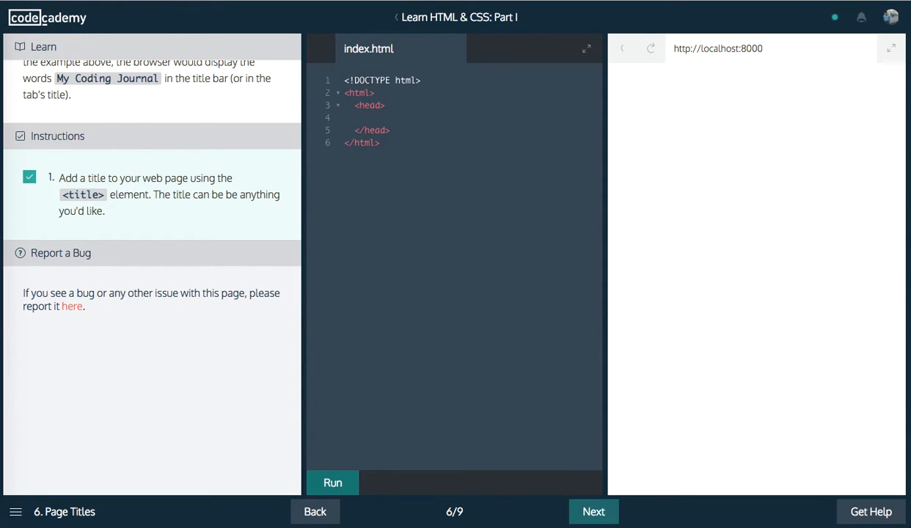
mouse_move(399, 506)
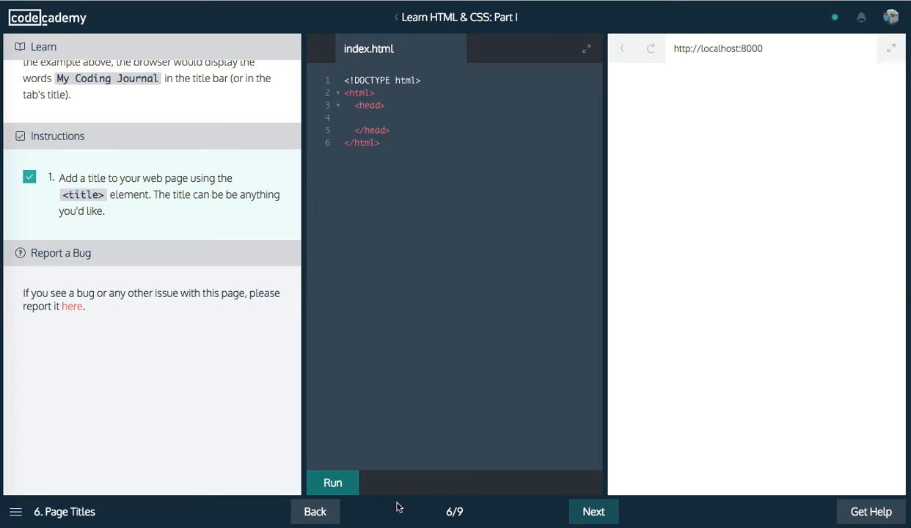
Step: Go through the 'Where Does the Title Appear?' reading and continue to lesson 8, The Body
left_click(594, 511)
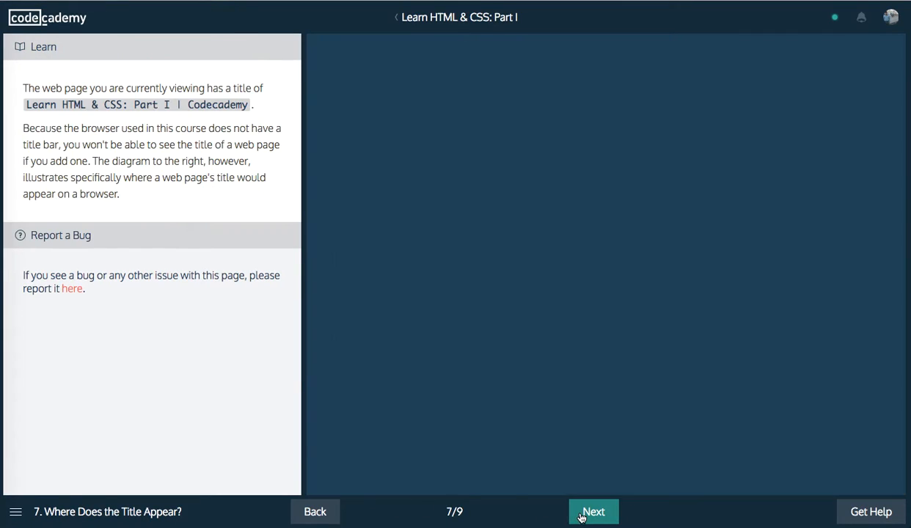
left_click(594, 512)
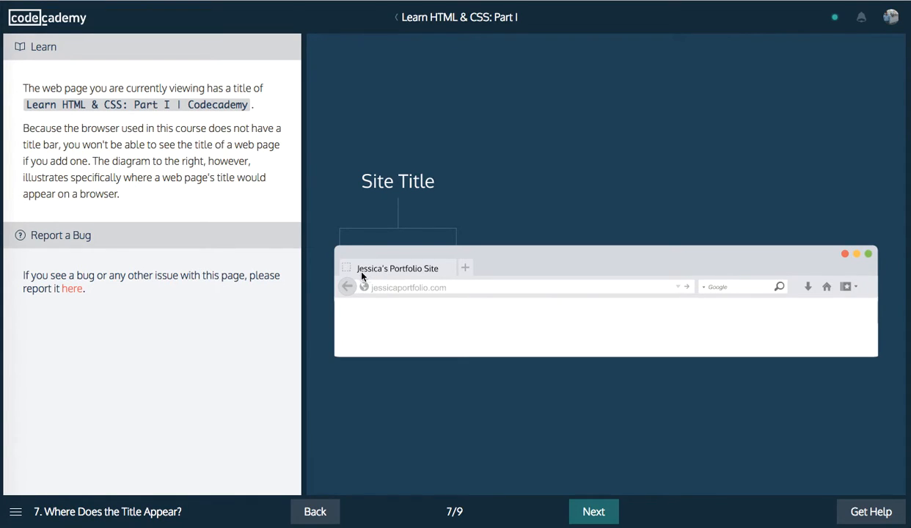
mouse_move(387, 275)
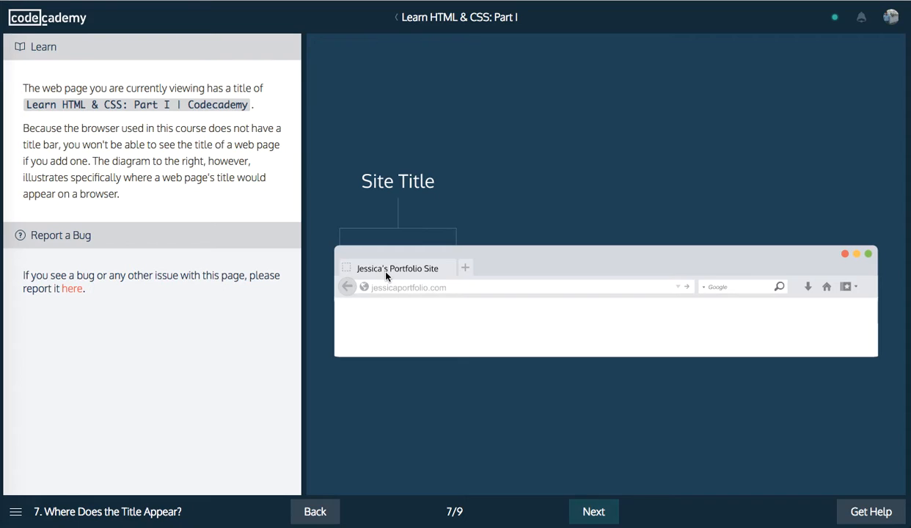
mouse_move(379, 276)
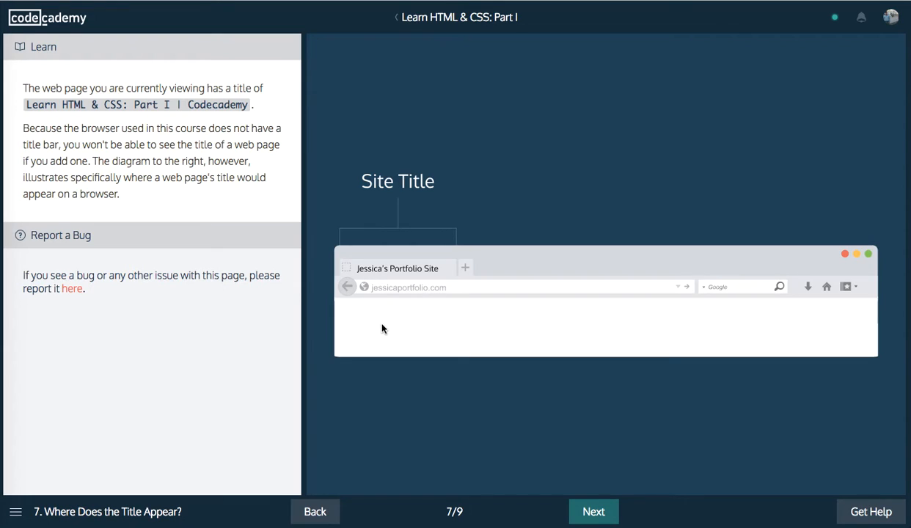
mouse_move(389, 338)
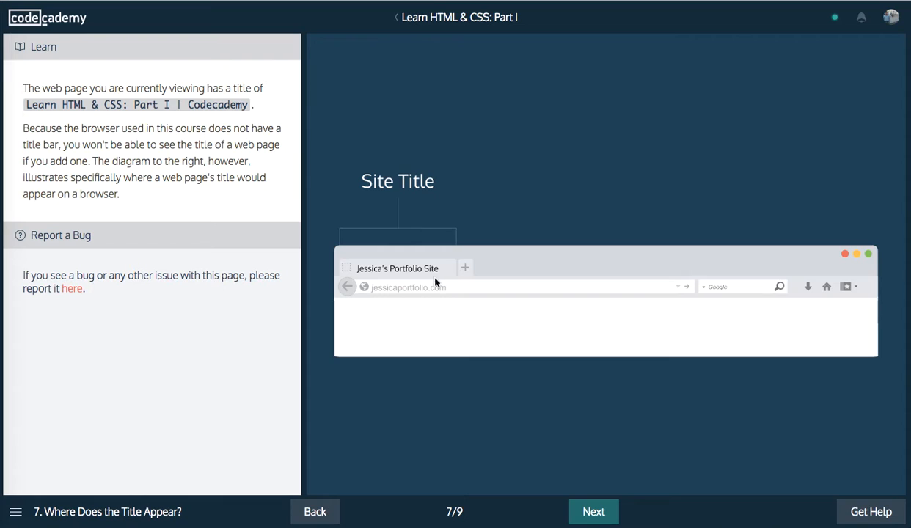
left_click(592, 511)
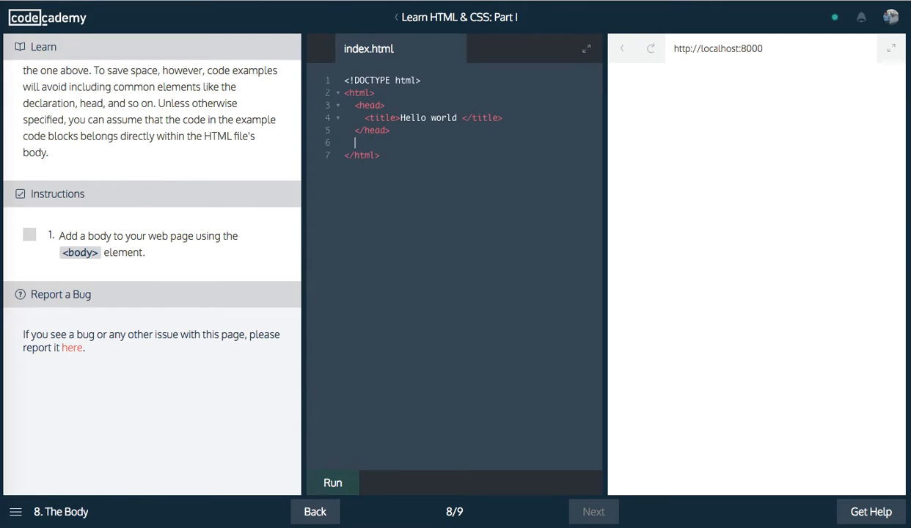
Step: Add an empty <body></body> element after the head, run it, and advance to Review: Structure
type("<body>")
type("</b")
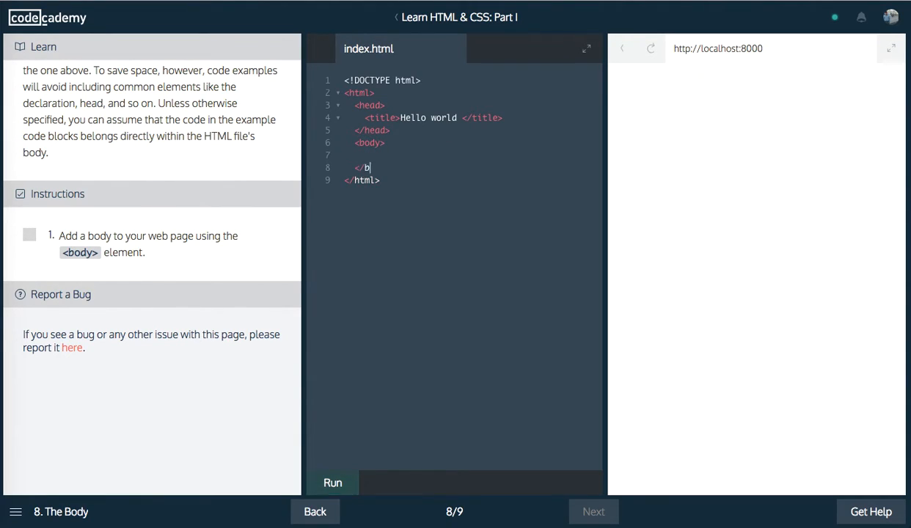
type("ody>")
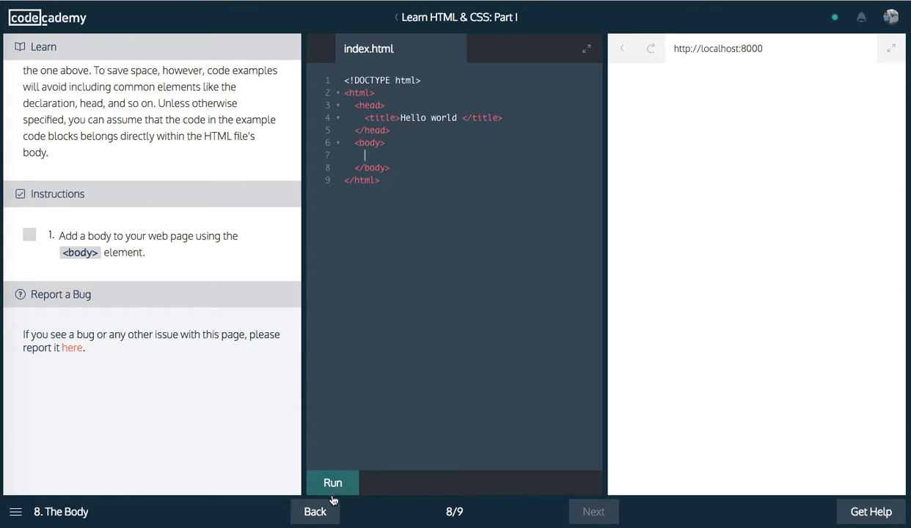
left_click(332, 482)
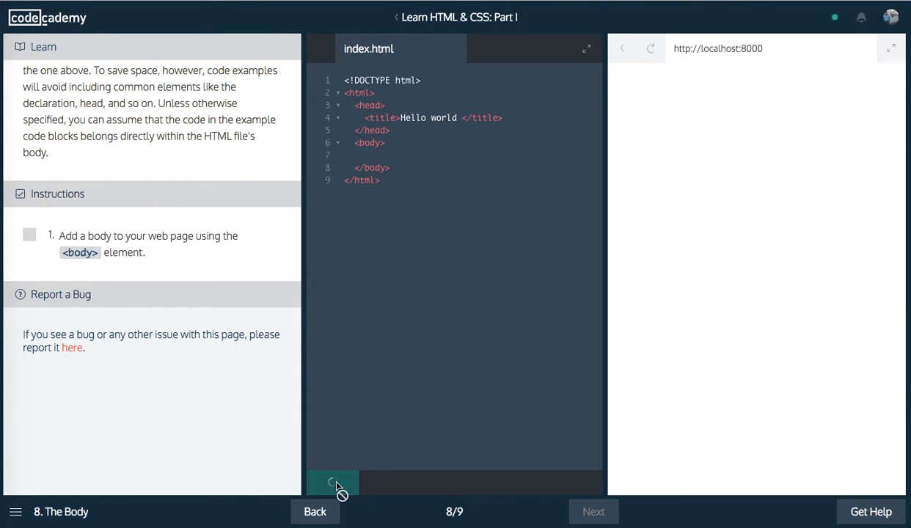
left_click(332, 483)
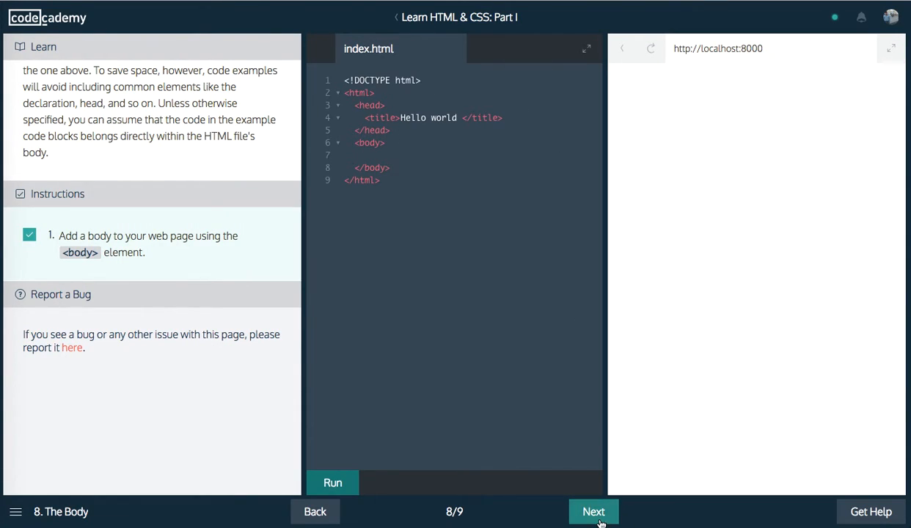
left_click(594, 511)
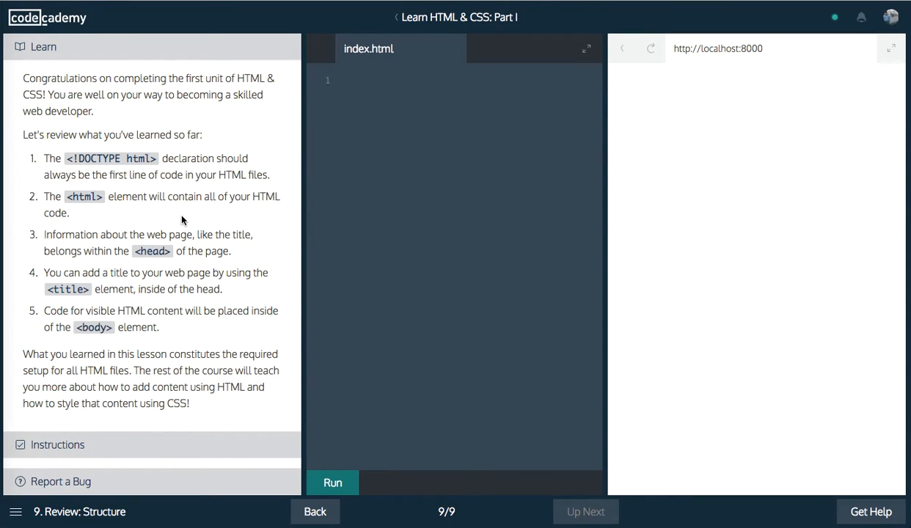
Step: Begin index.html with the doctype declaration and an opening <html> tag
scroll("down", 3)
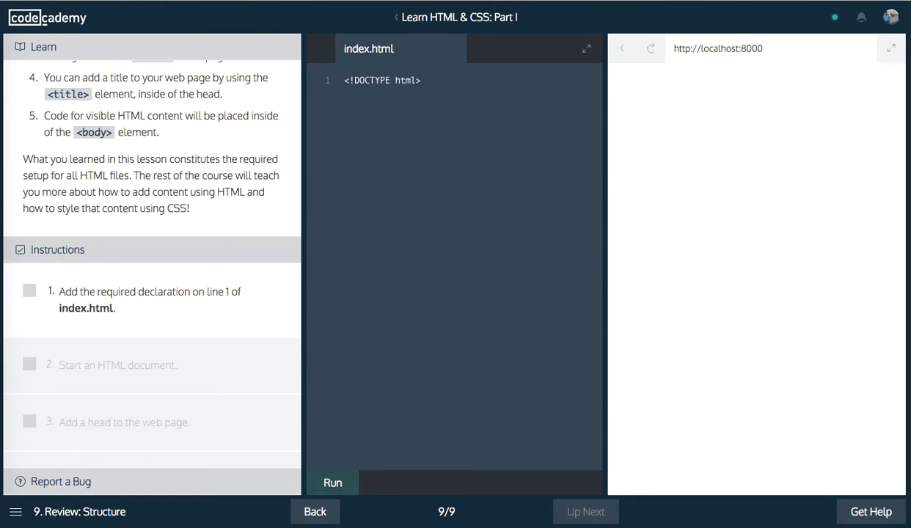
type("<html>")
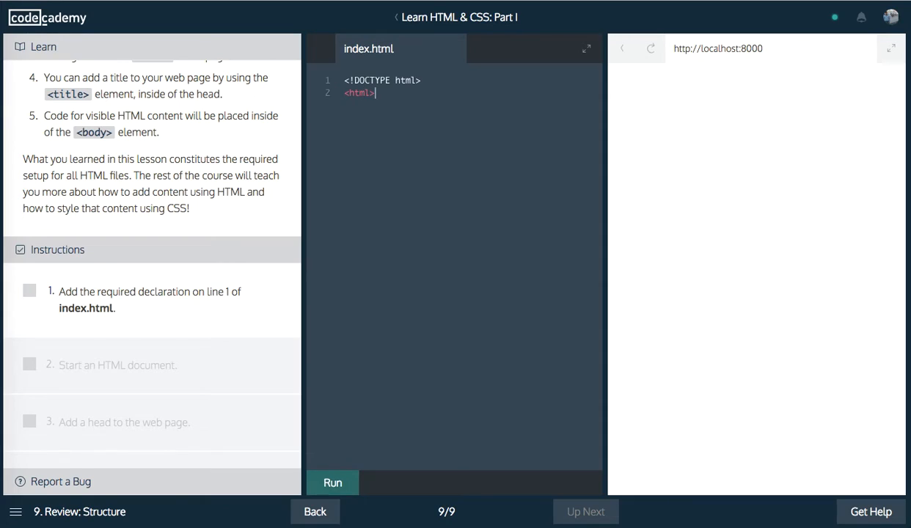
key("enter")
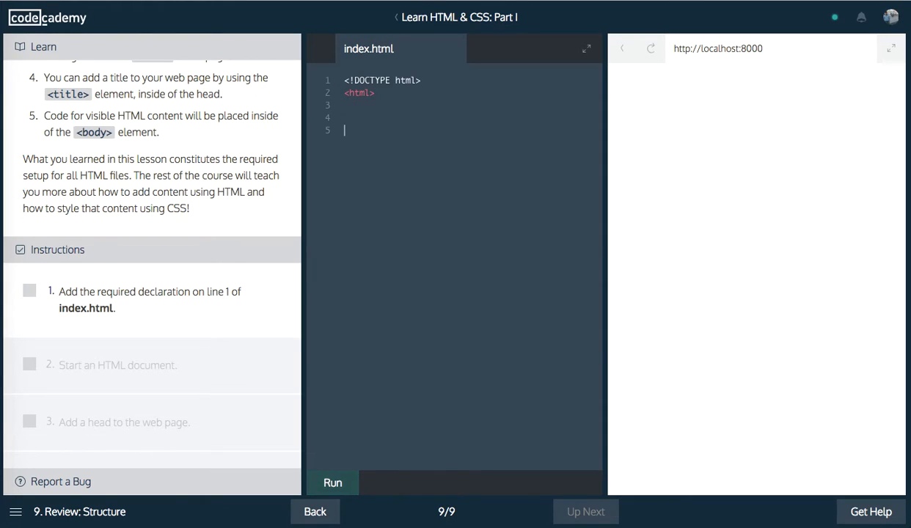
type("<html>")
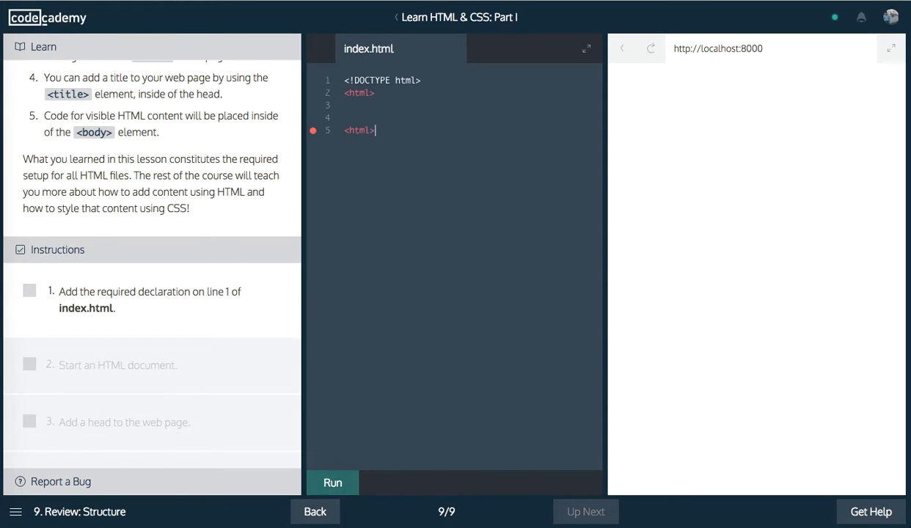
Step: Add an empty <head></head> element inside the html element
type("<head>")
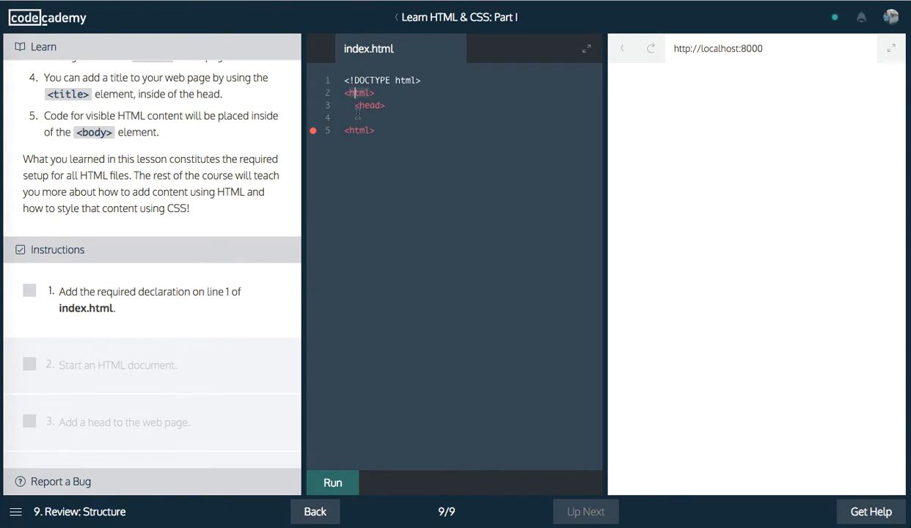
key("Enter")
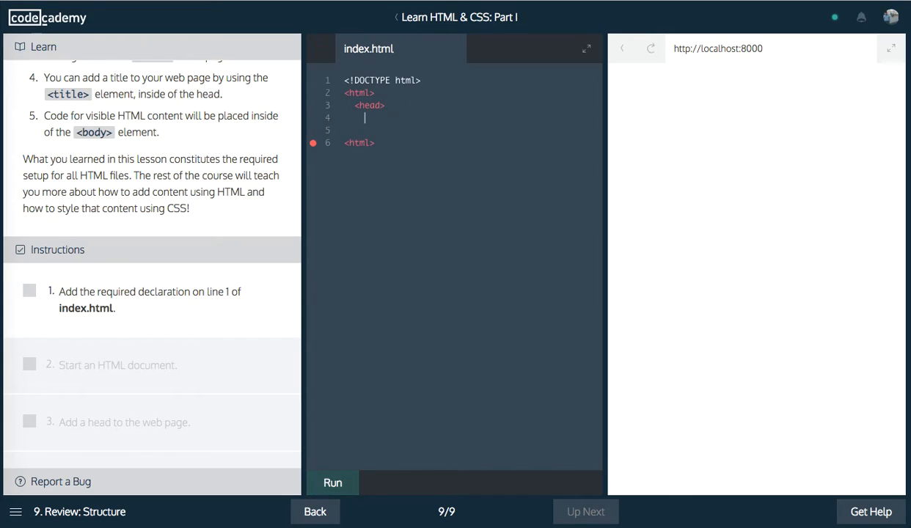
type("</he")
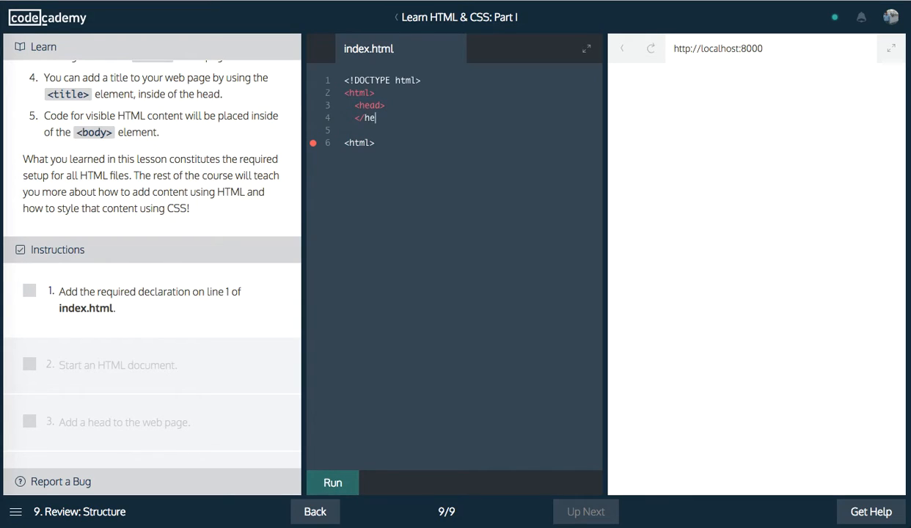
type("ad>")
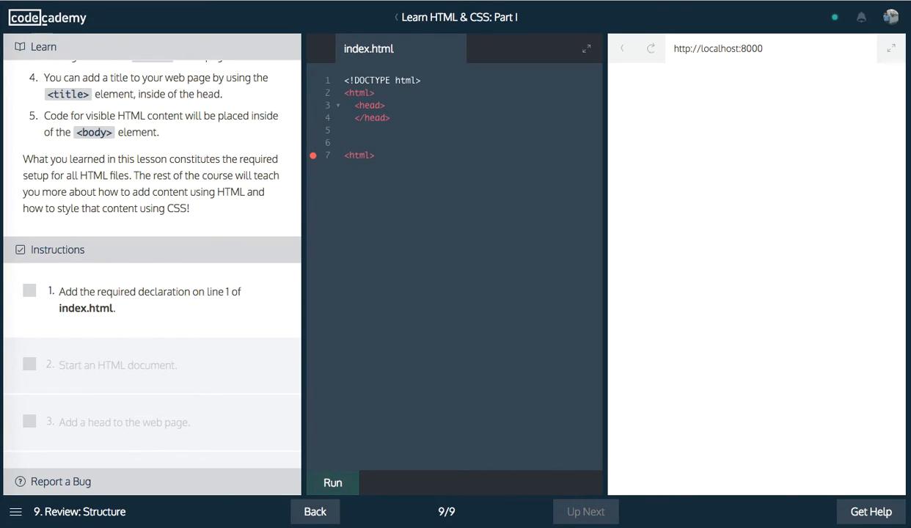
scroll("down", 3)
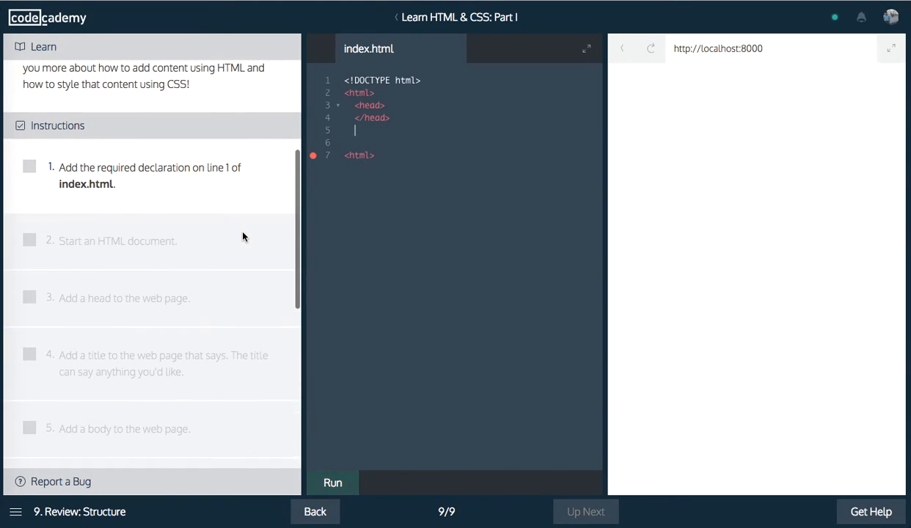
Step: Add <title>My First WebPage</title> inside the head
key("Enter")
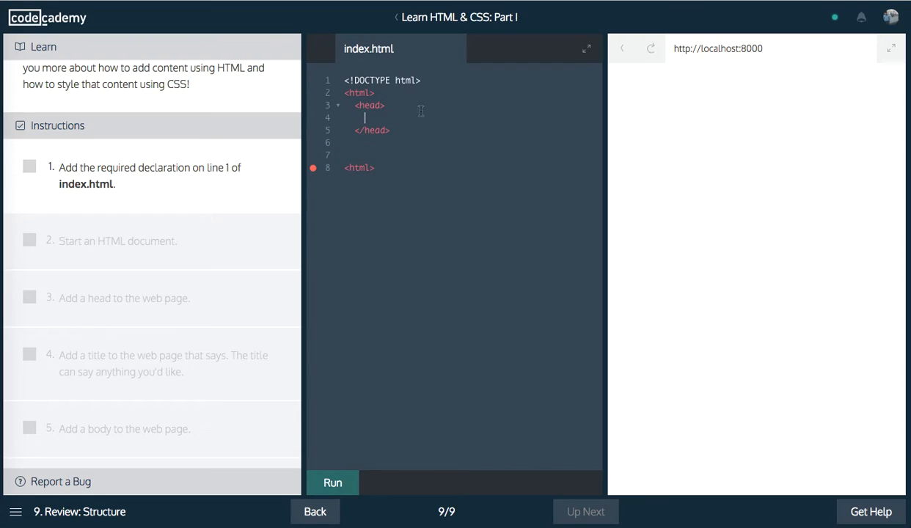
type("<title>")
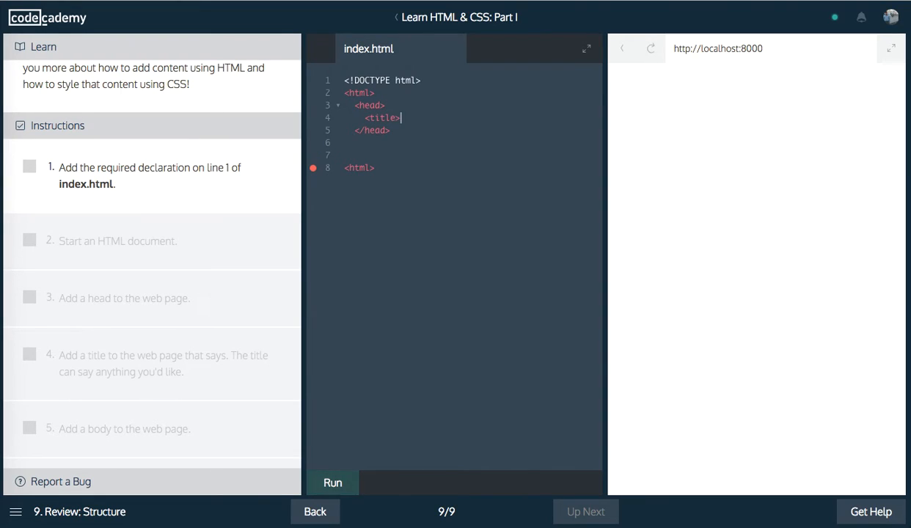
type("</title>")
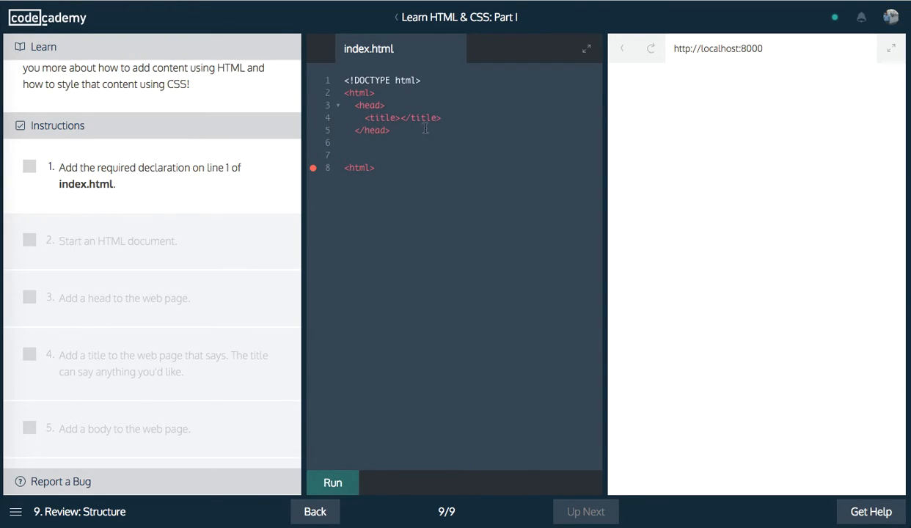
type("My")
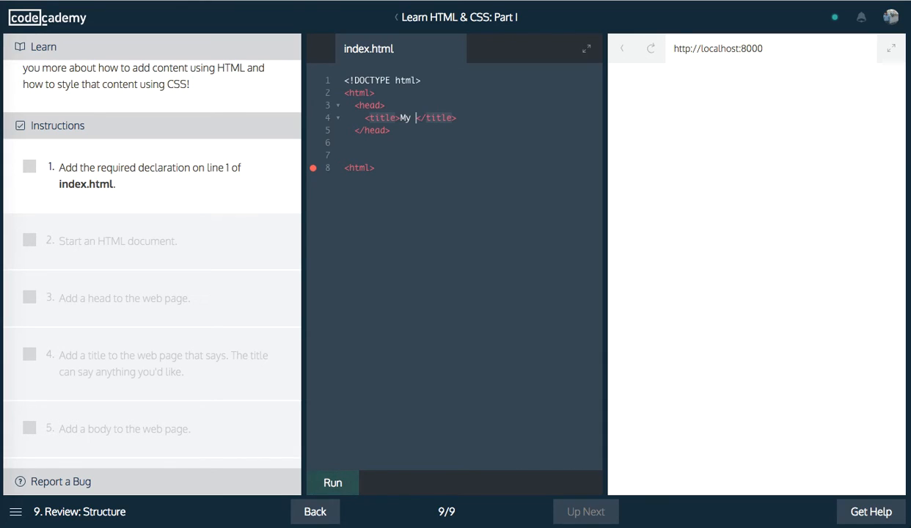
type("First We")
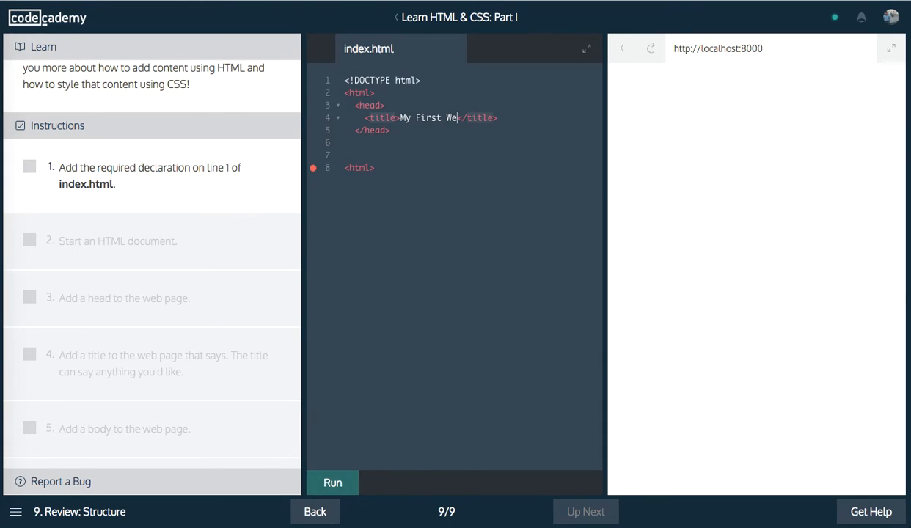
type("bPage")
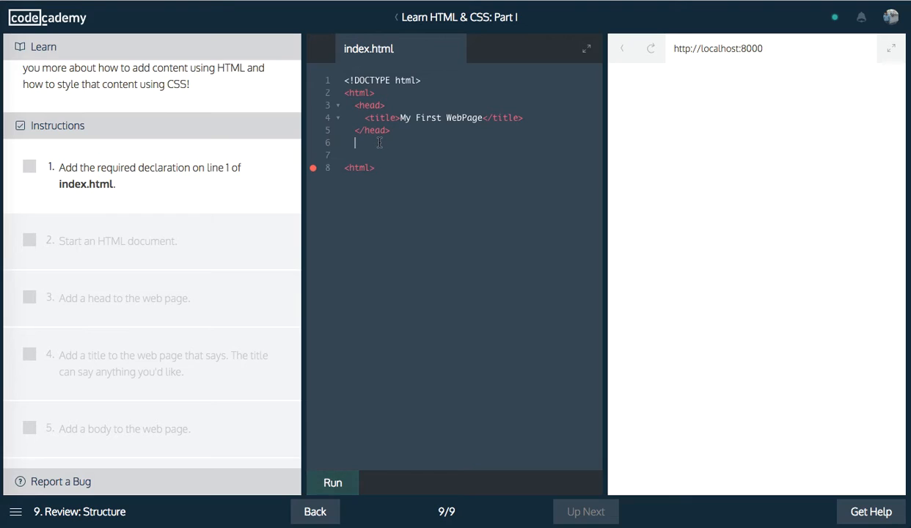
Step: Add an empty <body></body> element below the closing head tag
scroll("down", 3)
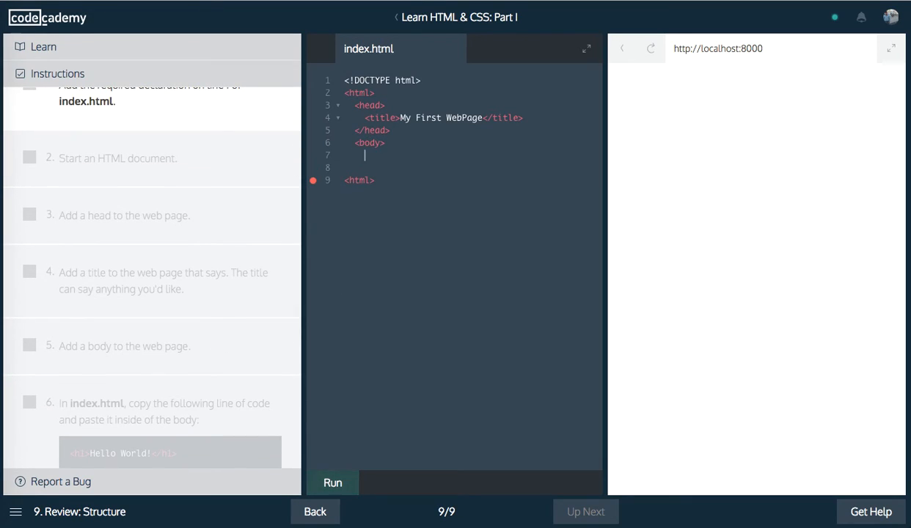
type("</bod")
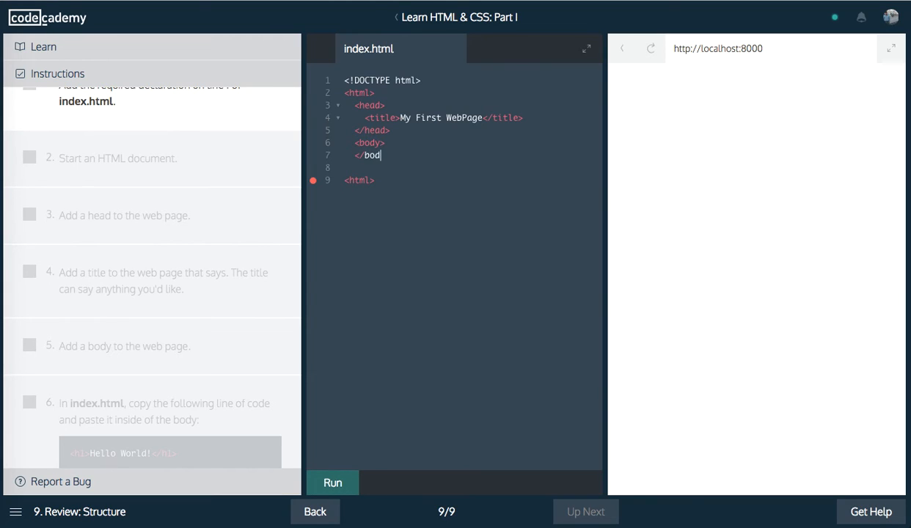
type("y>")
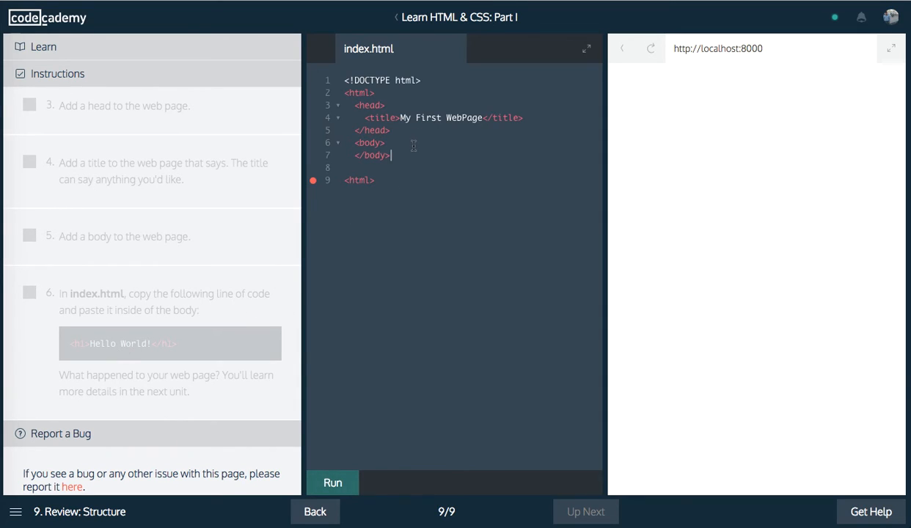
Step: Add <h1>Hello World</h1> in the body, close </html>, and run to render the page
type("<h1></h1>")
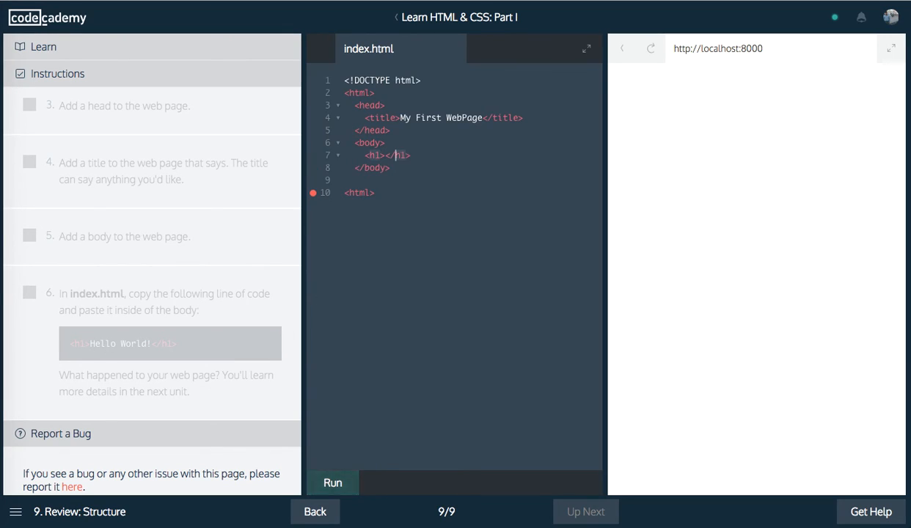
type("Hello W")
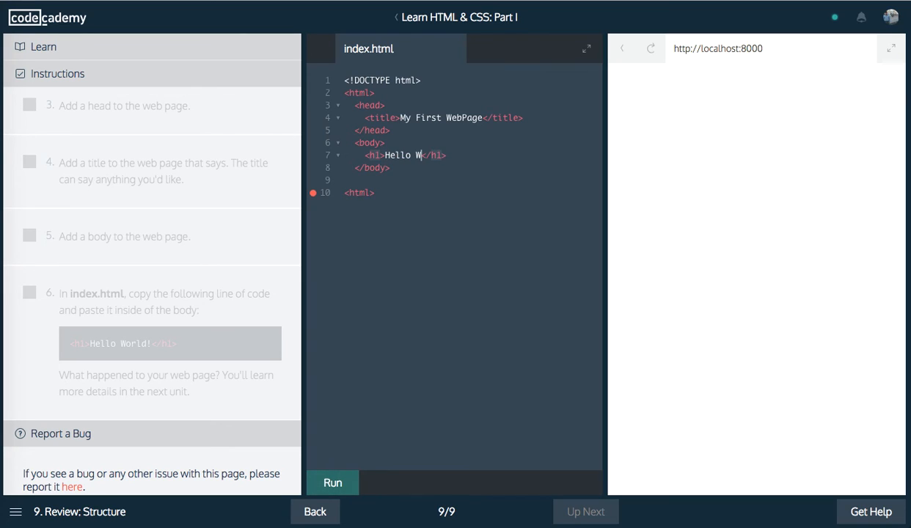
type("orld")
left_click(360, 193)
type("/")
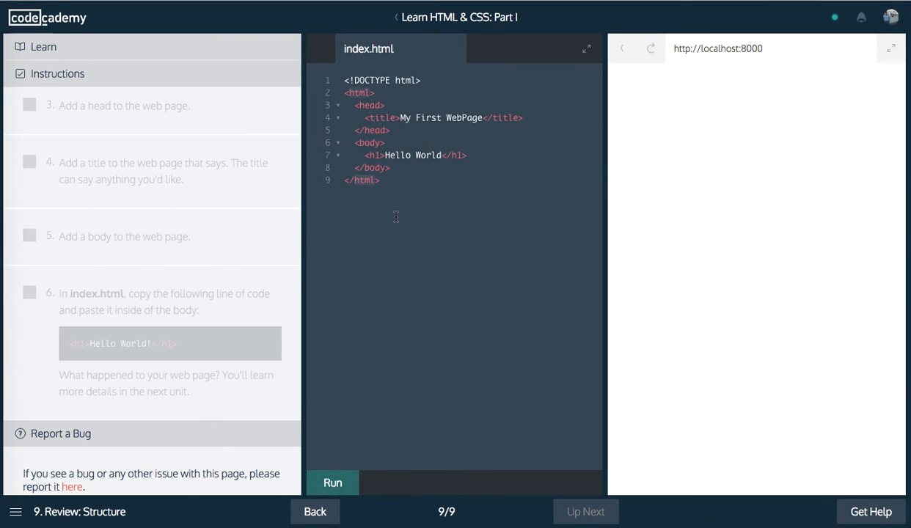
left_click(332, 483)
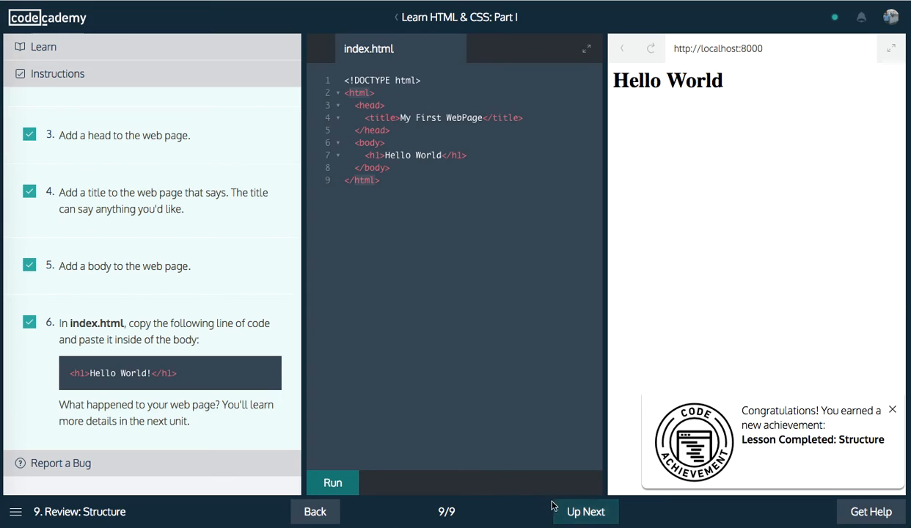
Step: Move to Up Next and highlight the Common HTML Elements lesson description
left_click(585, 511)
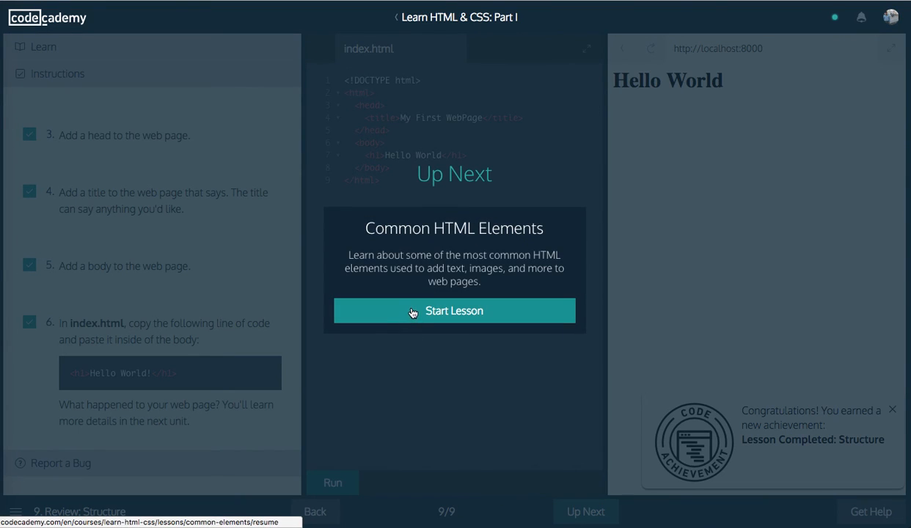
left_click_drag(356, 255, 466, 268)
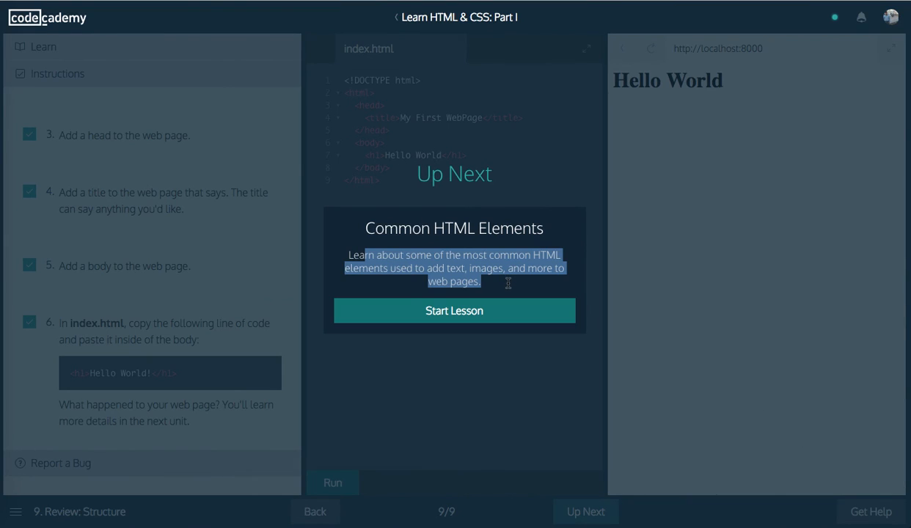
mouse_move(433, 209)
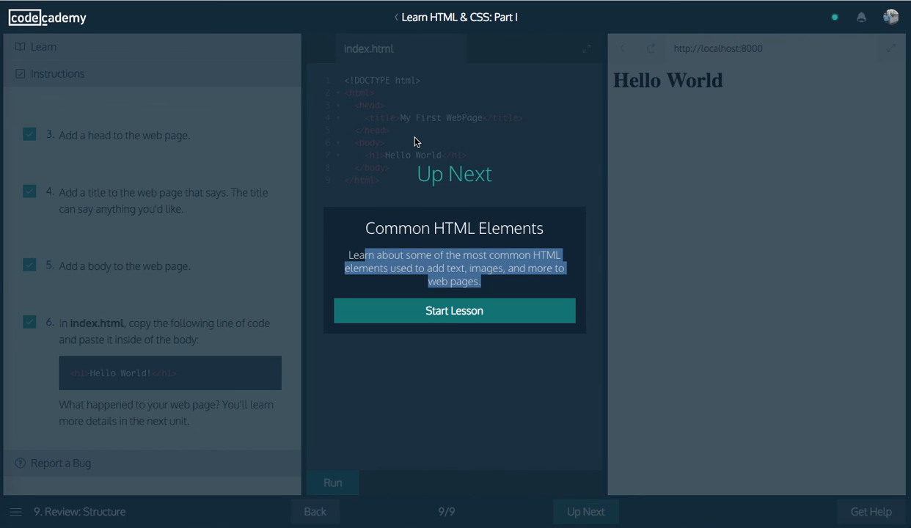
mouse_move(110, 172)
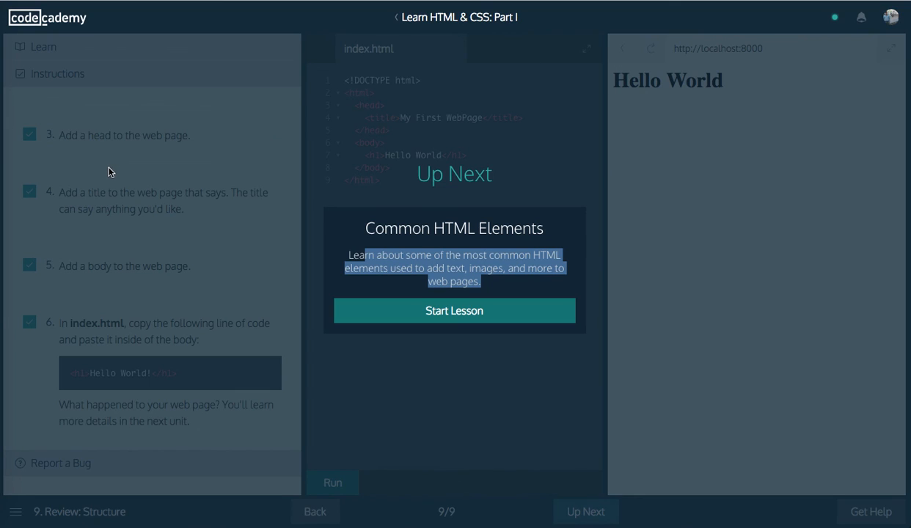
mouse_move(120, 212)
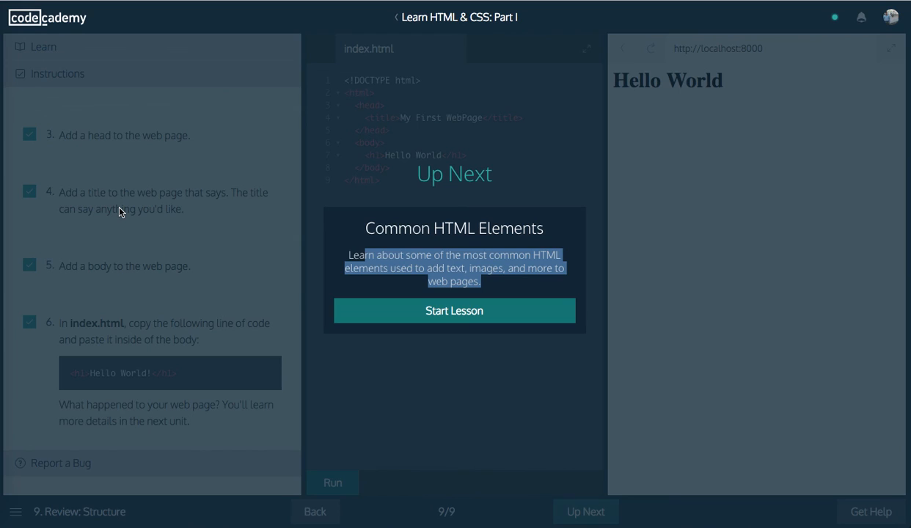